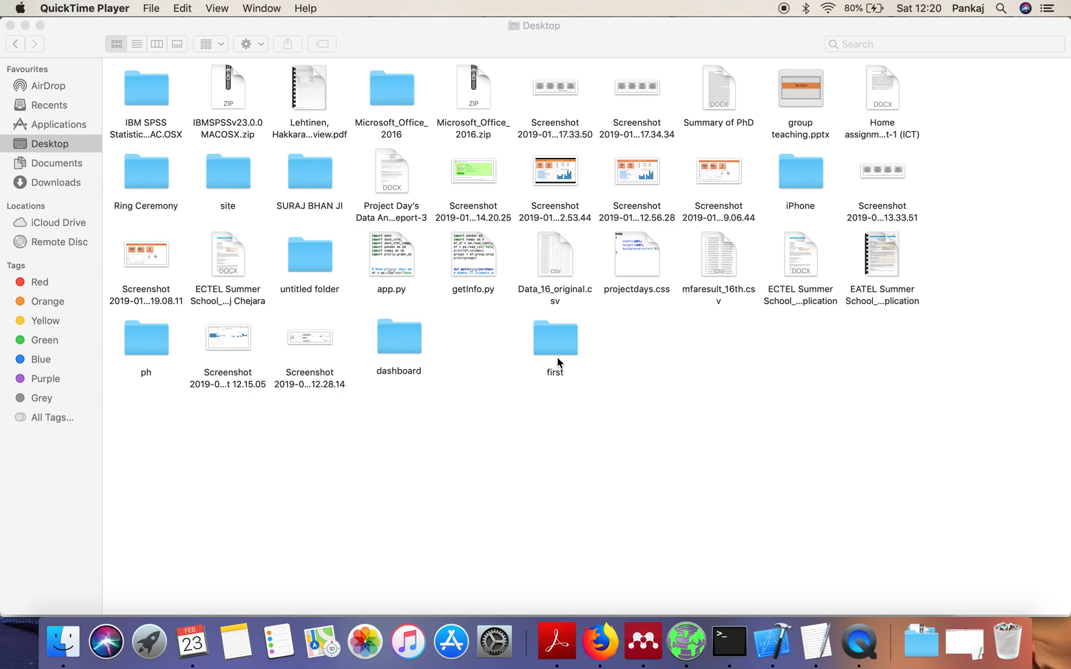
Open the 'first' project folder on the Desktop and select requirements.txt.
{"action": "double_click", "coordinate": [554, 338]}
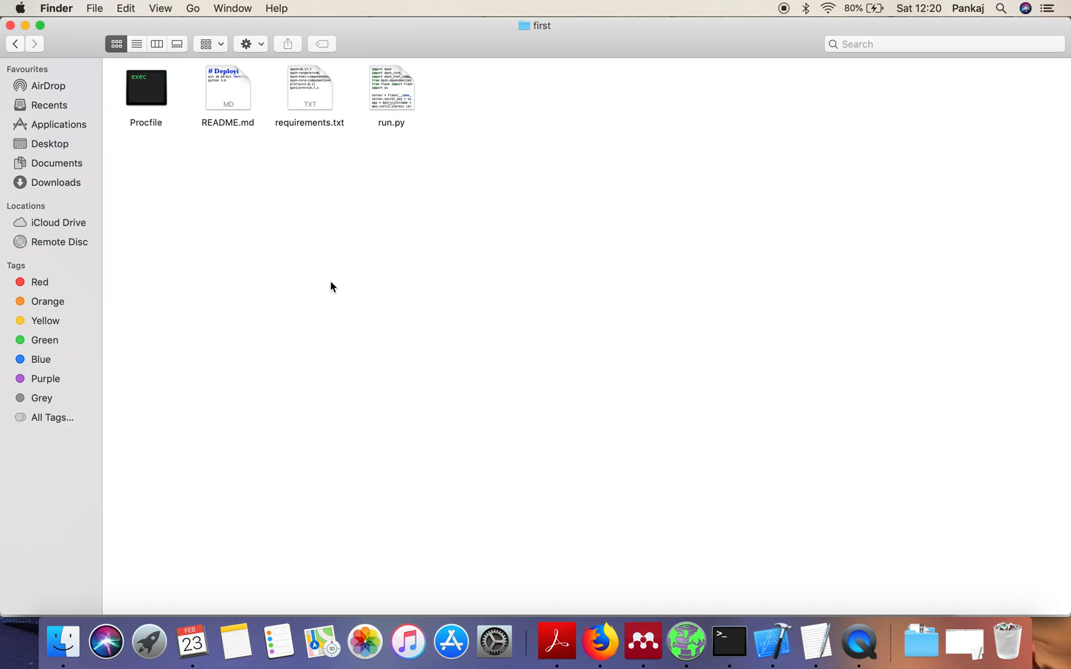
{"action": "mouse_move", "coordinate": [199, 187]}
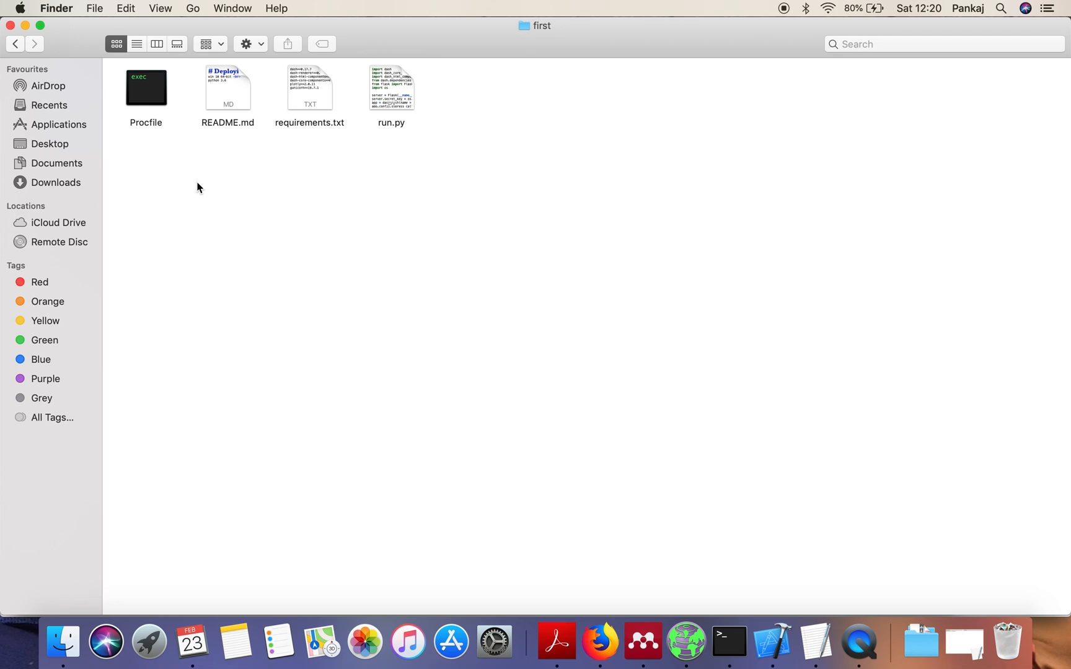
{"action": "mouse_move", "coordinate": [204, 185]}
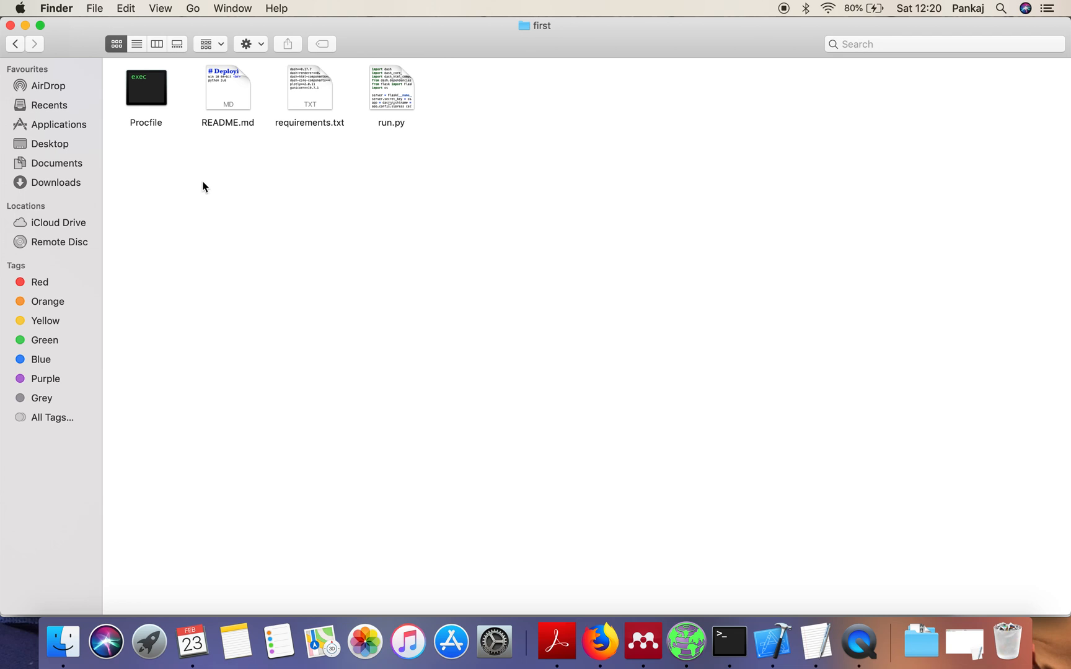
{"action": "mouse_move", "coordinate": [485, 103]}
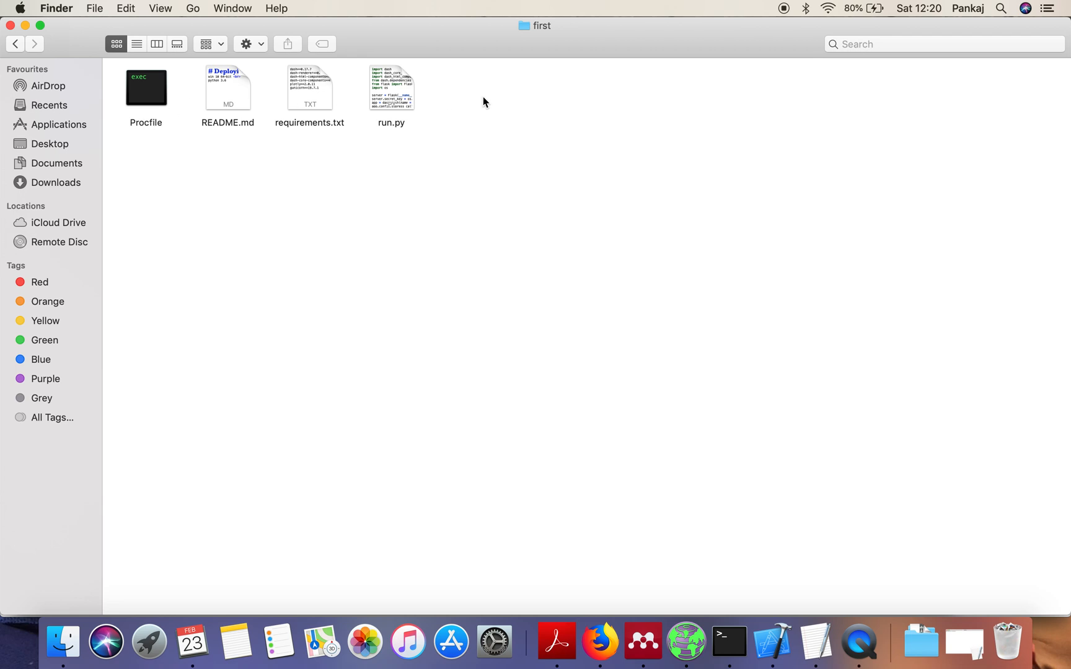
{"action": "left_click", "coordinate": [390, 87]}
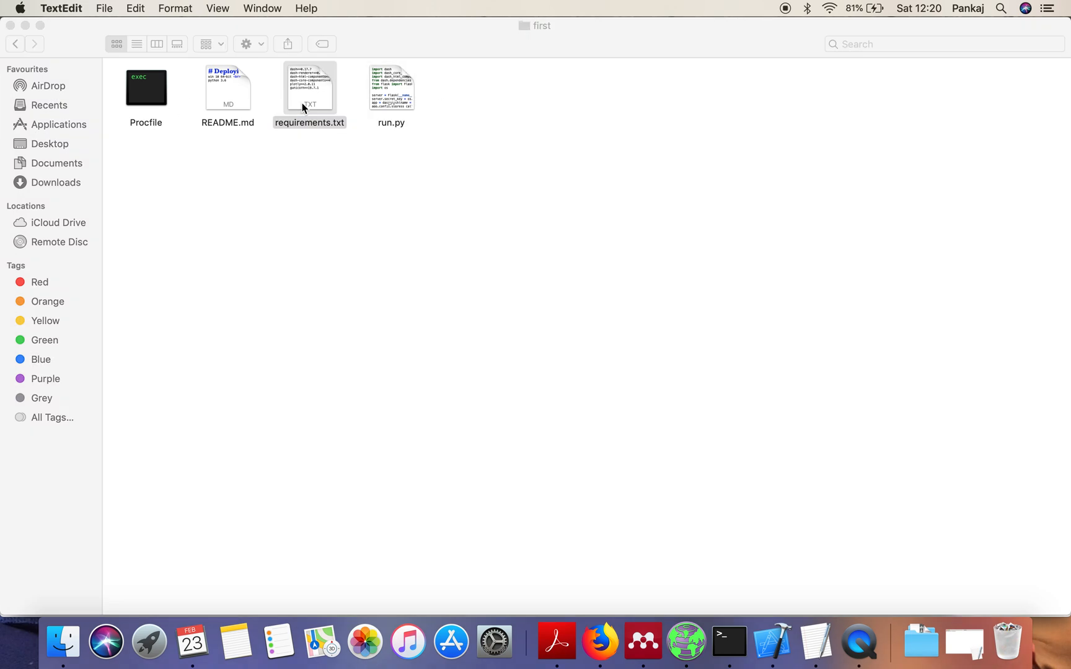
Read requirements.txt's pinned dash, plotly and gunicorn versions, then open Procfile with its gunicorn web command.
{"action": "double_click", "coordinate": [309, 88]}
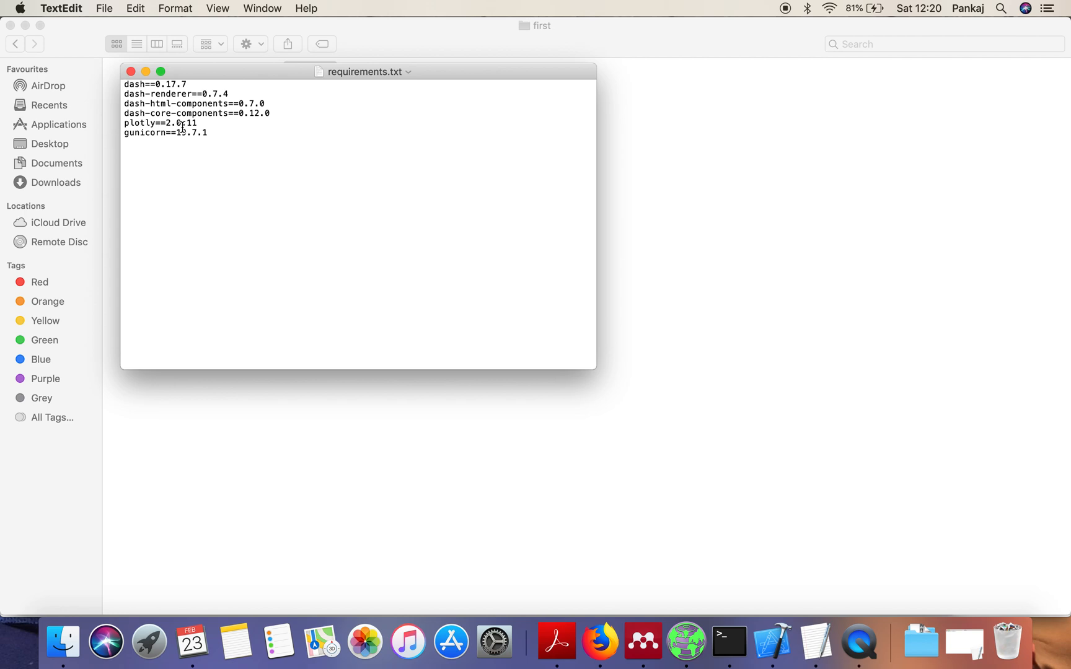
{"action": "left_click", "coordinate": [130, 70]}
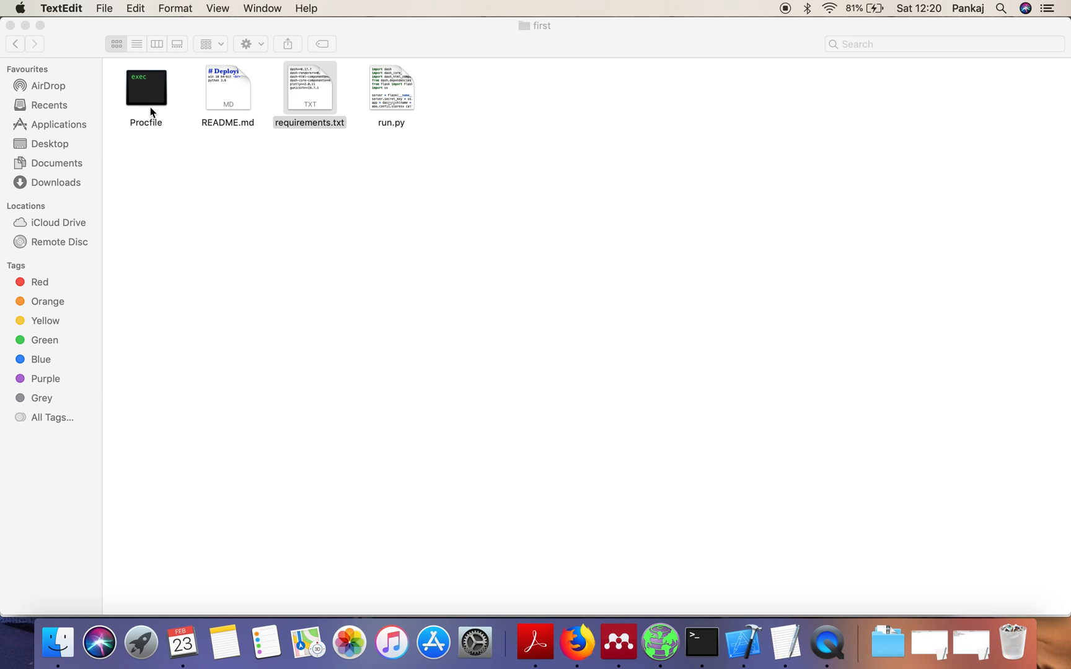
{"action": "left_click", "coordinate": [145, 87]}
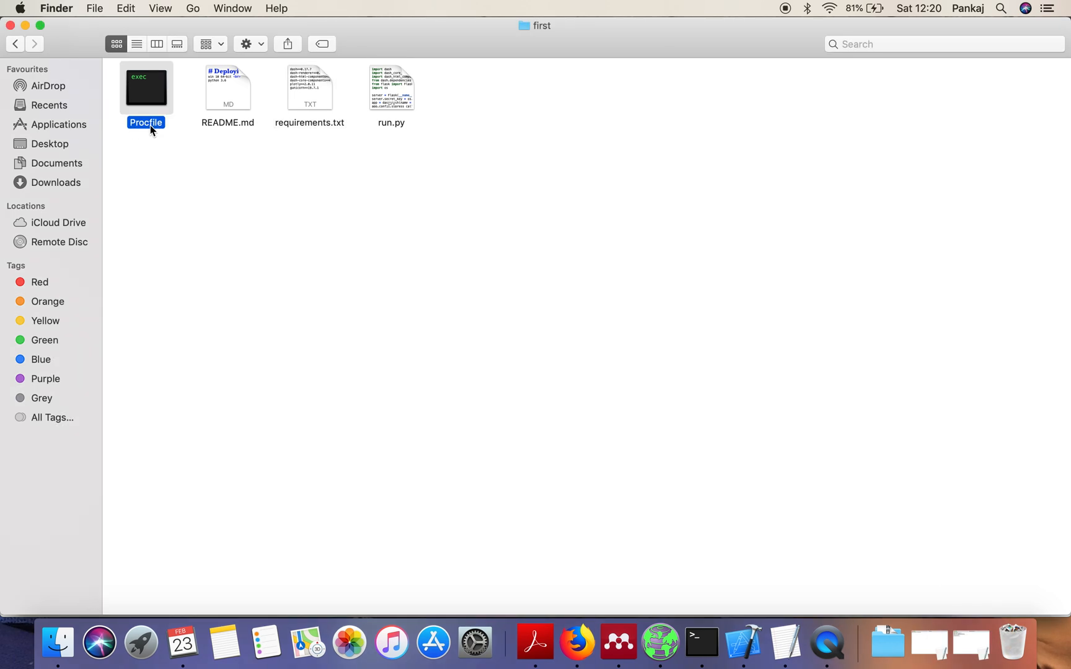
{"action": "mouse_move", "coordinate": [786, 642]}
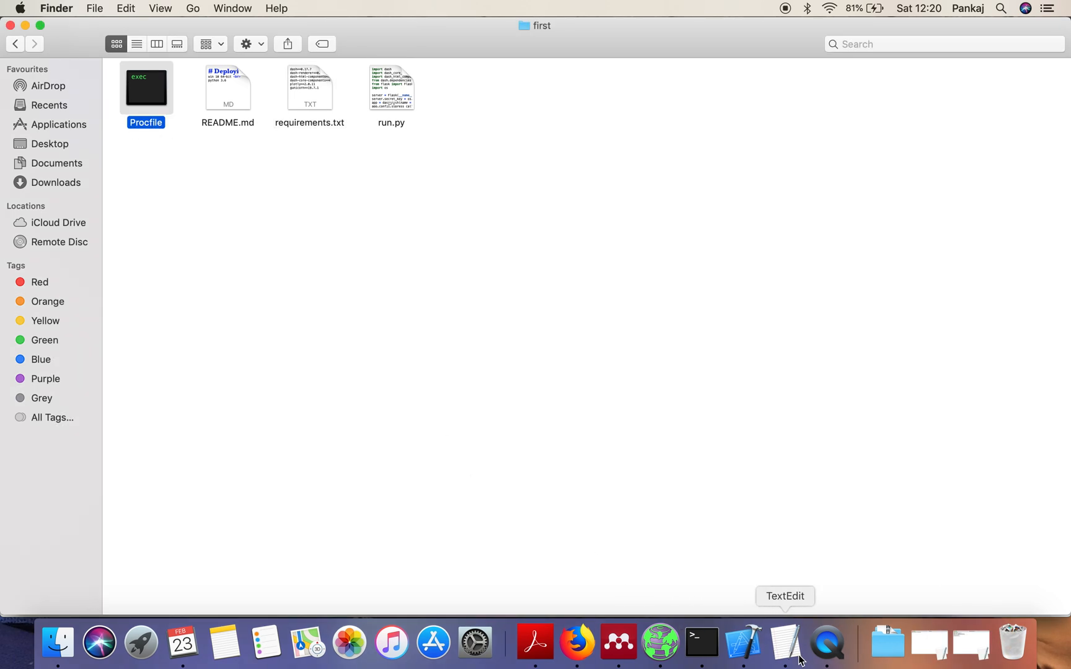
{"action": "double_click", "coordinate": [146, 85]}
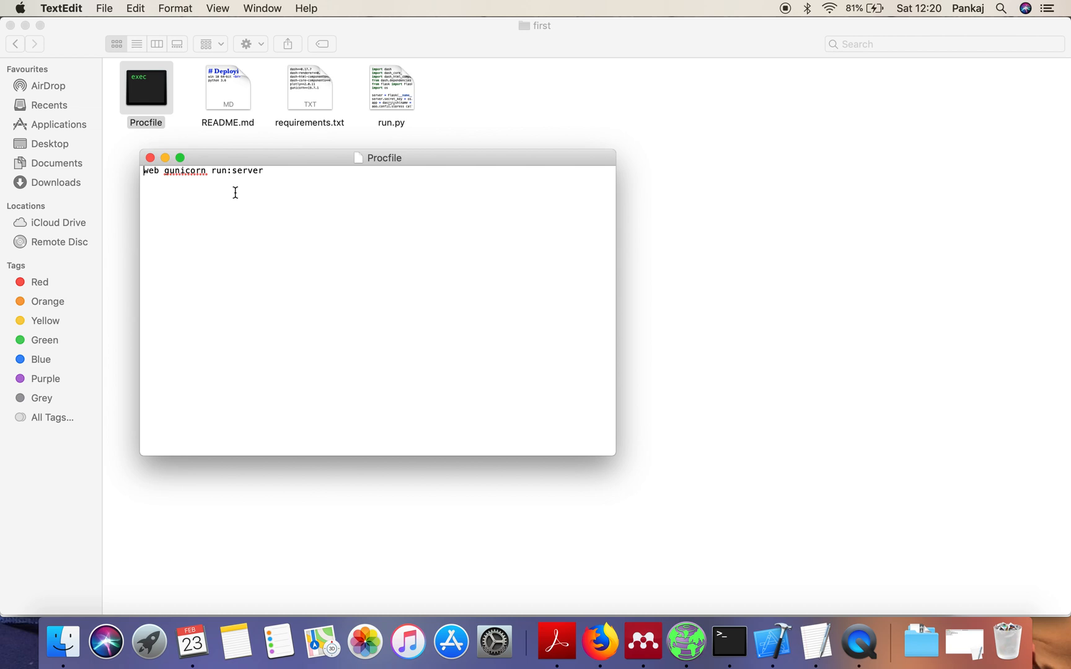
{"action": "mouse_move", "coordinate": [462, 394]}
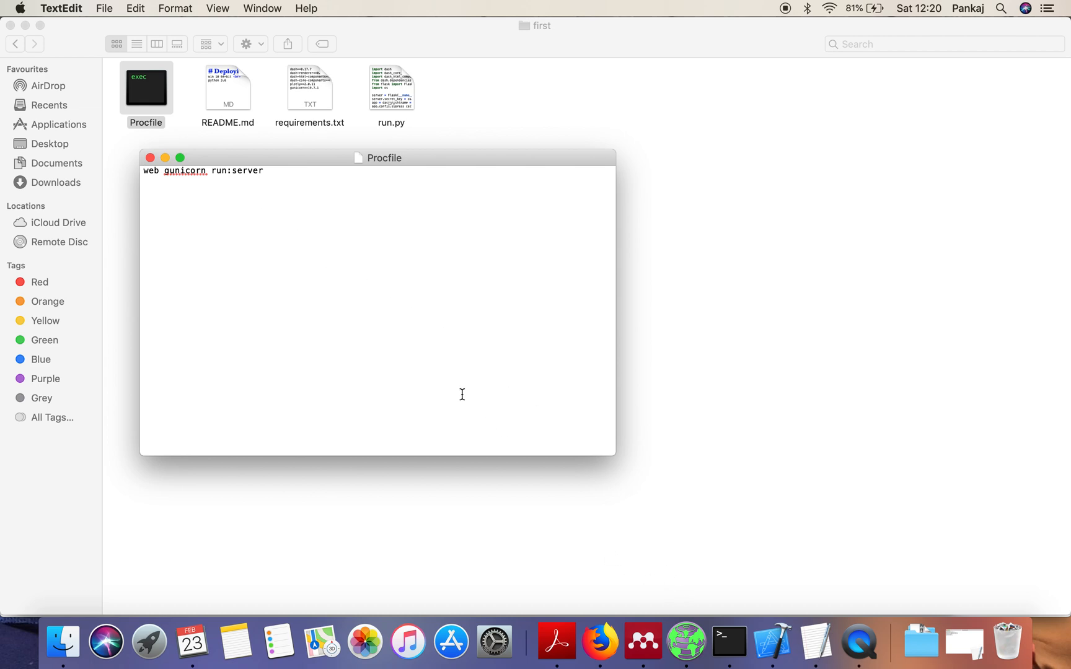
Close the Procfile, terminate the old python shell window, and relaunch Terminal from Launchpad.
{"action": "left_click", "coordinate": [150, 157]}
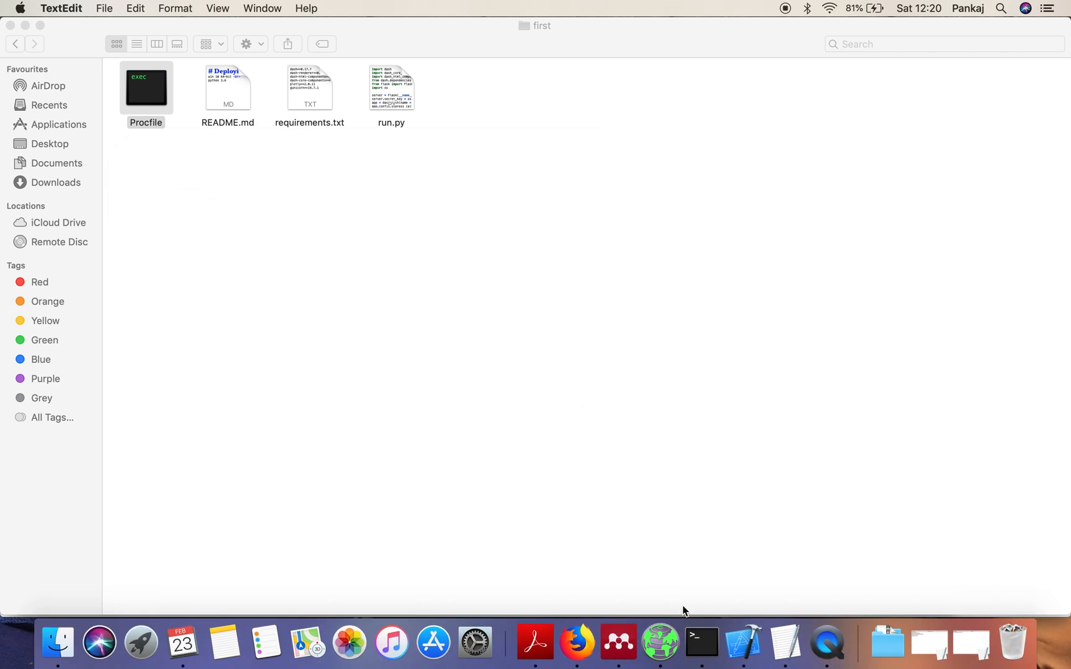
{"action": "mouse_move", "coordinate": [700, 641]}
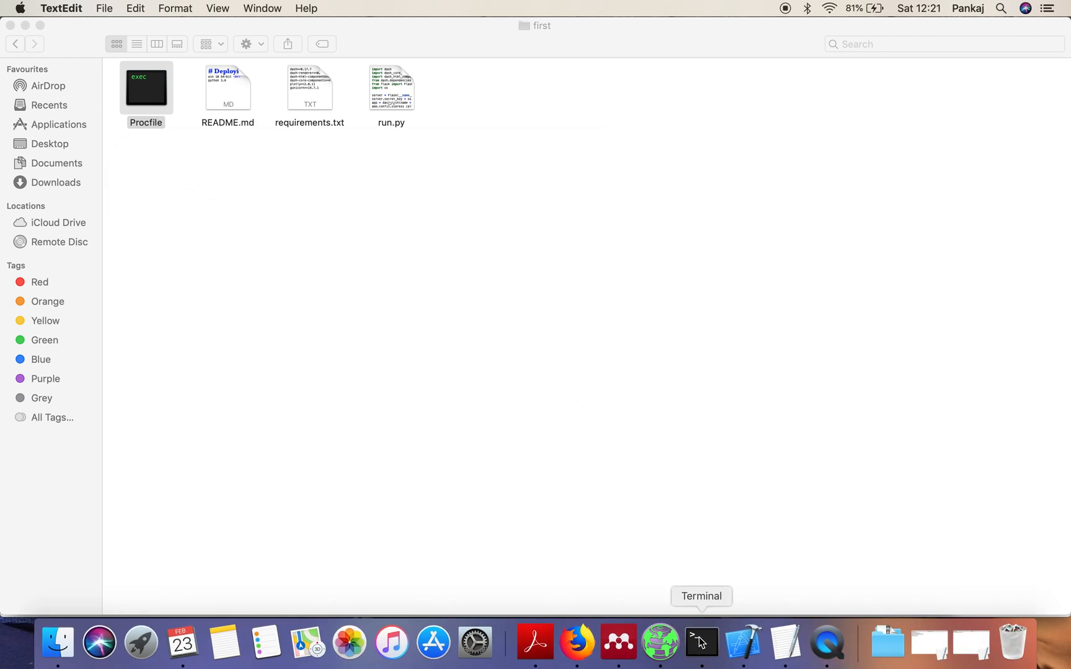
{"action": "mouse_move", "coordinate": [265, 276]}
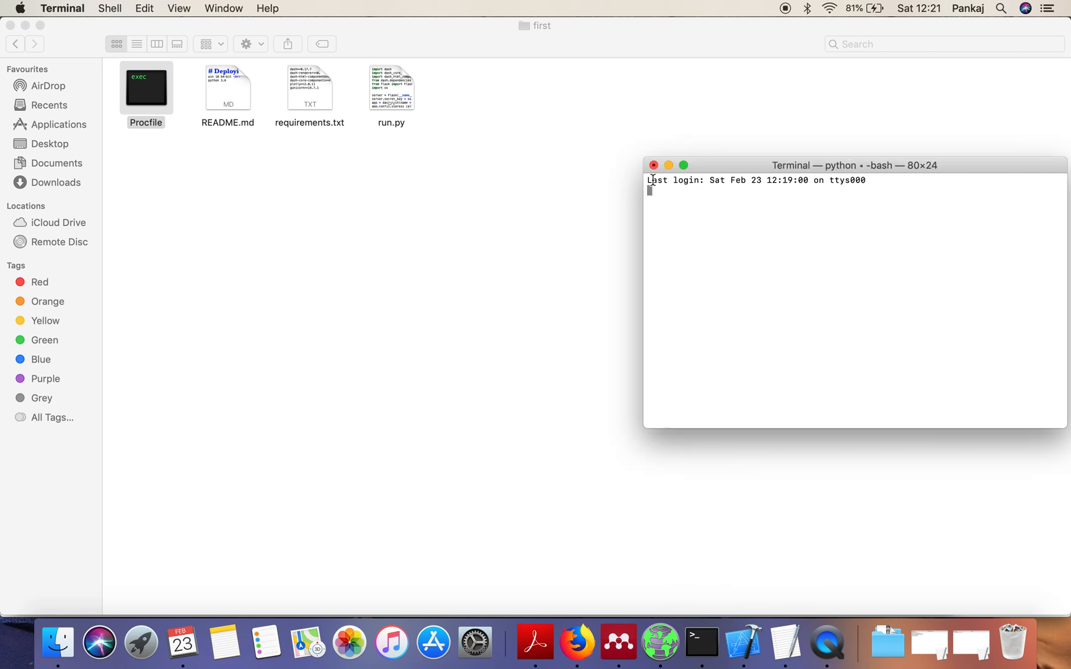
{"action": "mouse_move", "coordinate": [701, 643]}
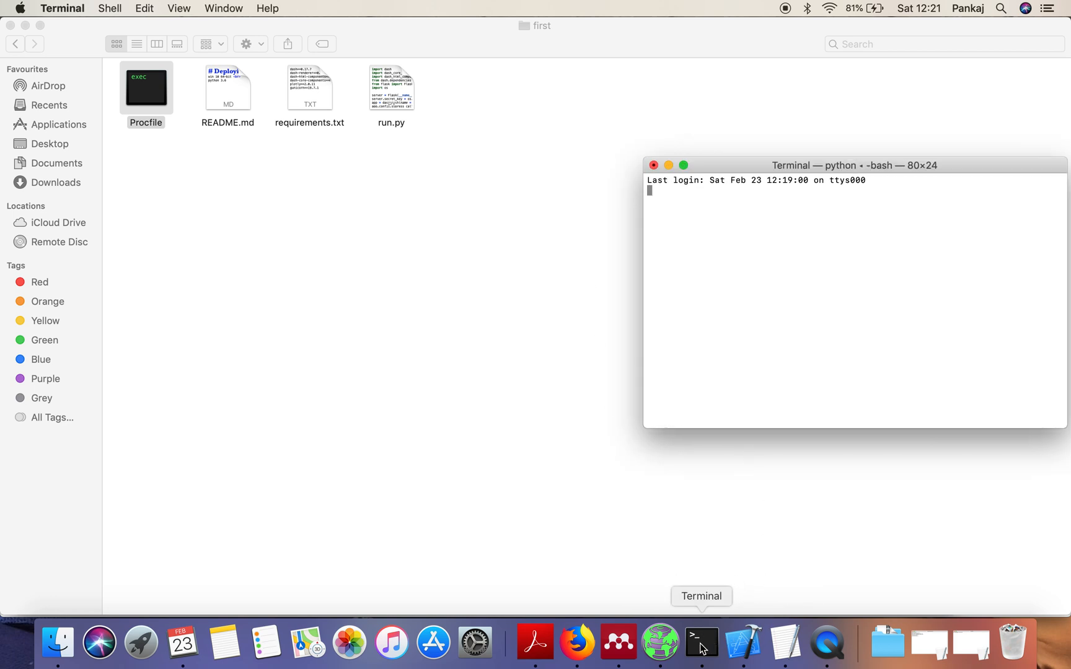
{"action": "left_click", "coordinate": [654, 165]}
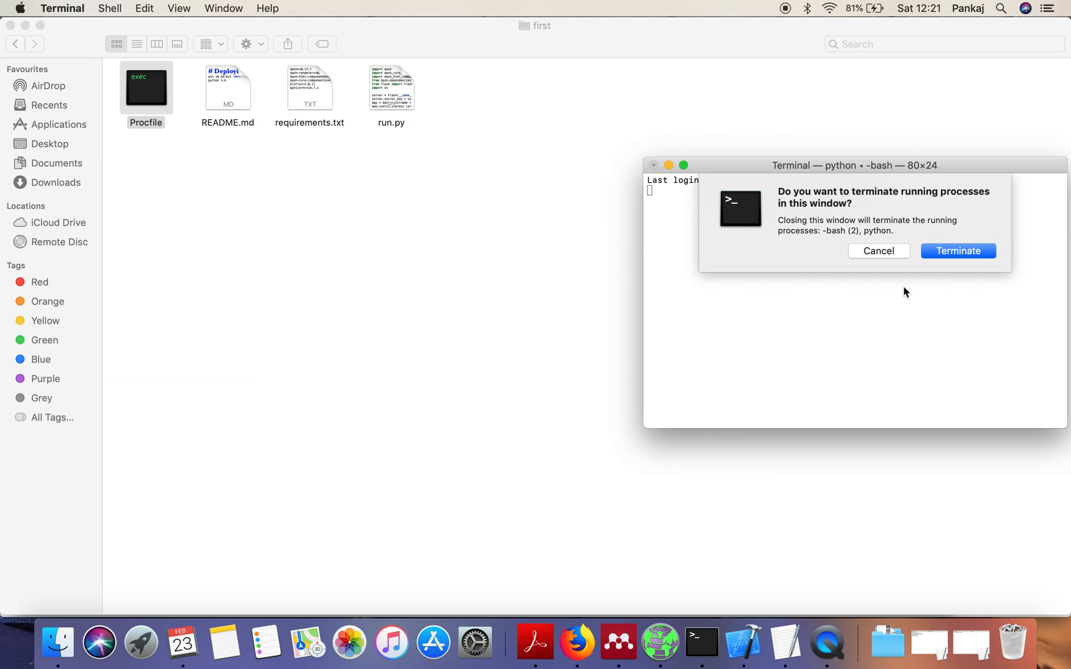
{"action": "left_click", "coordinate": [879, 250]}
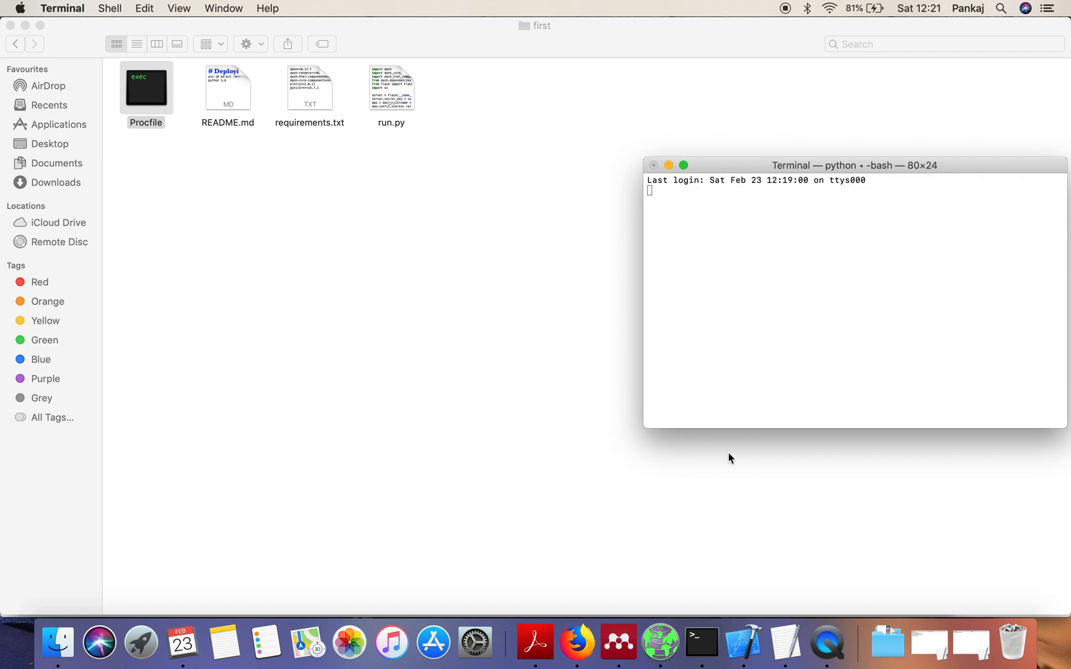
{"action": "left_click", "coordinate": [149, 641]}
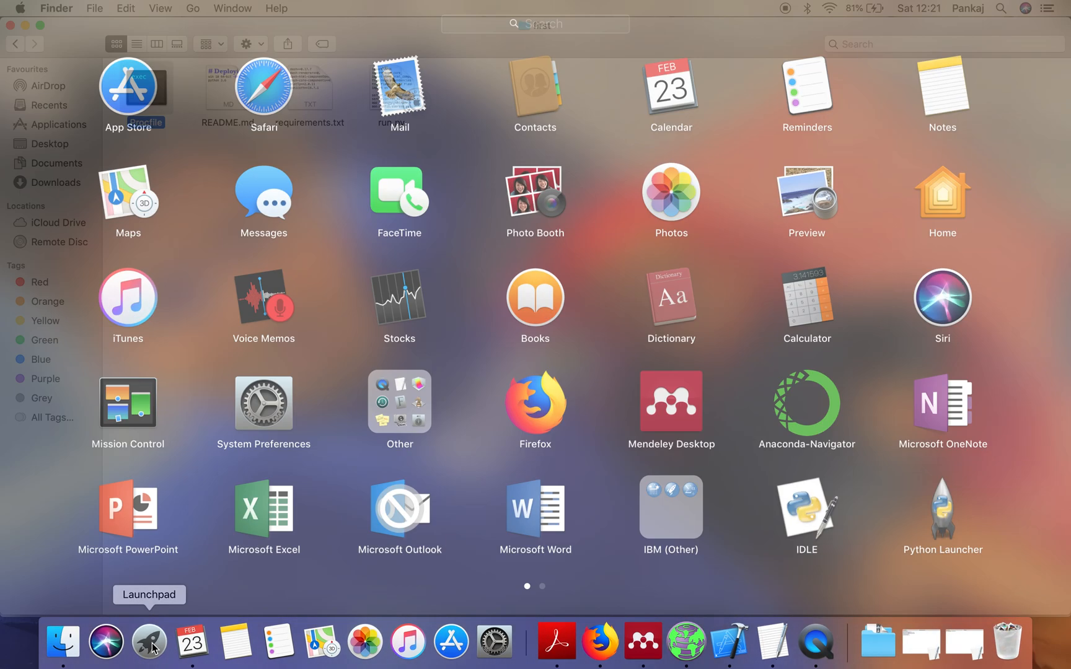
{"action": "left_click", "coordinate": [826, 642]}
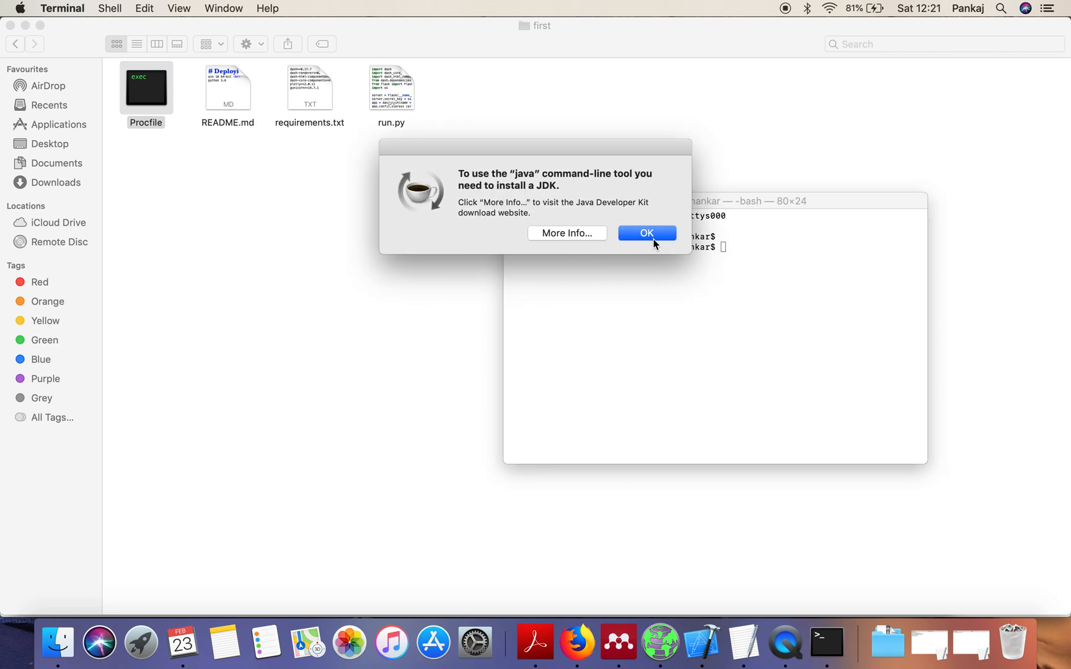
Dismiss the JDK notice and change directory into Desktop/first.
{"action": "left_click", "coordinate": [646, 233]}
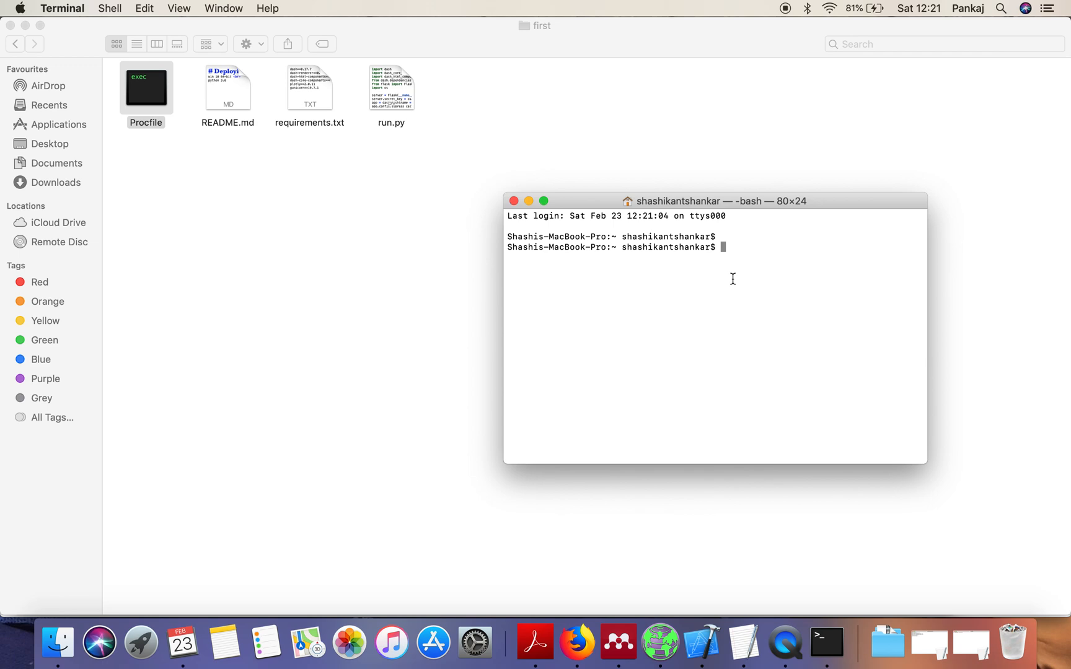
{"action": "mouse_move", "coordinate": [266, 130]}
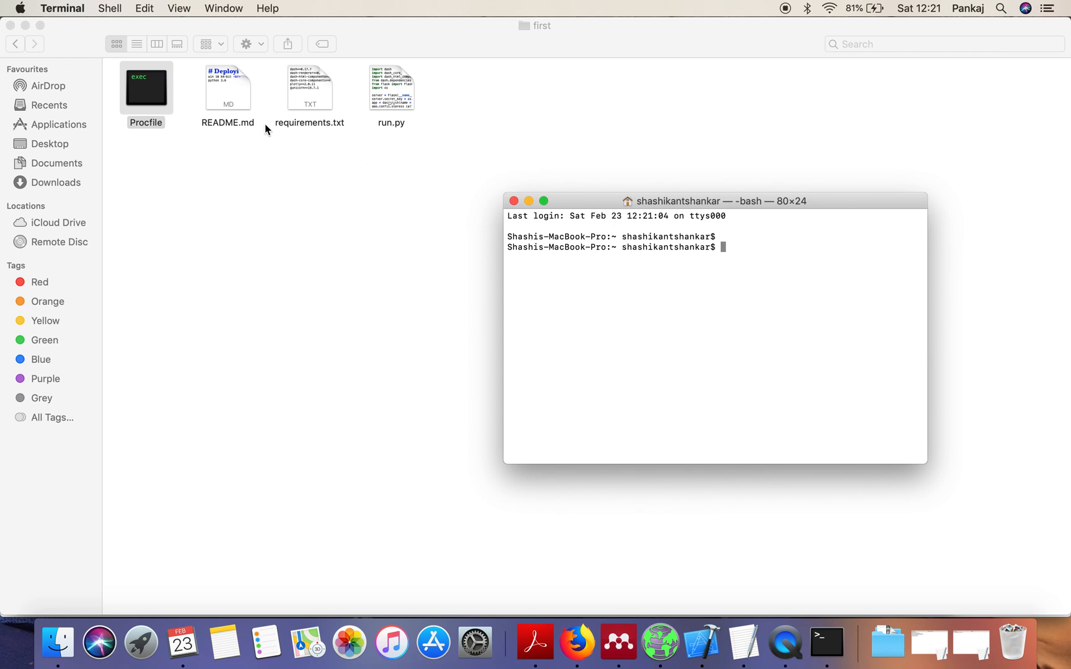
{"action": "mouse_move", "coordinate": [641, 287]}
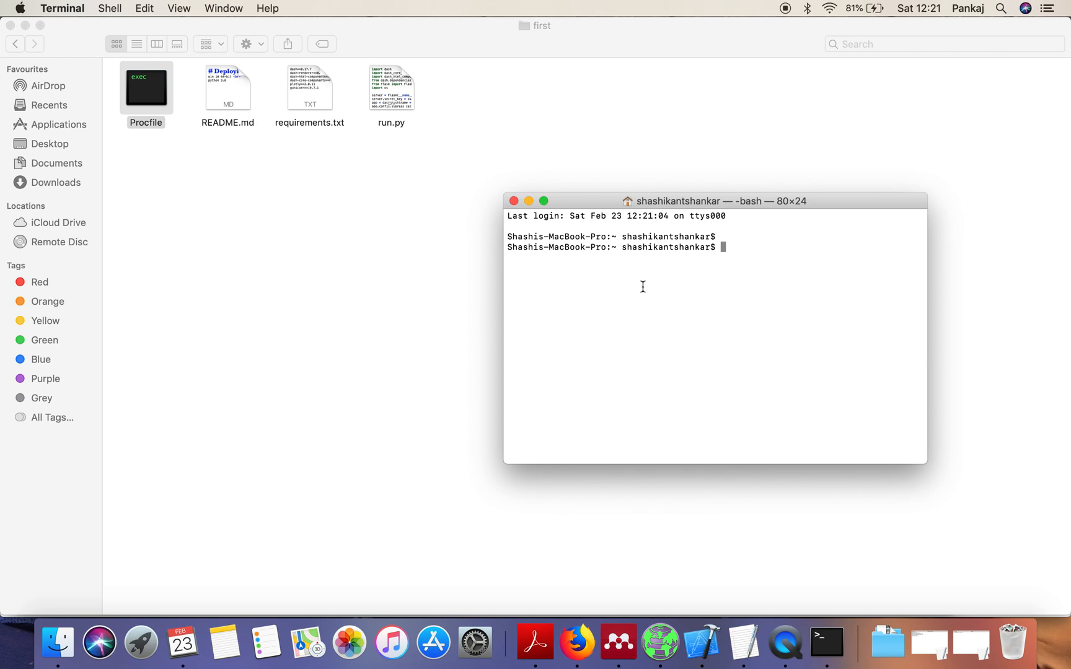
{"action": "type", "text": "cd Desktop/"}
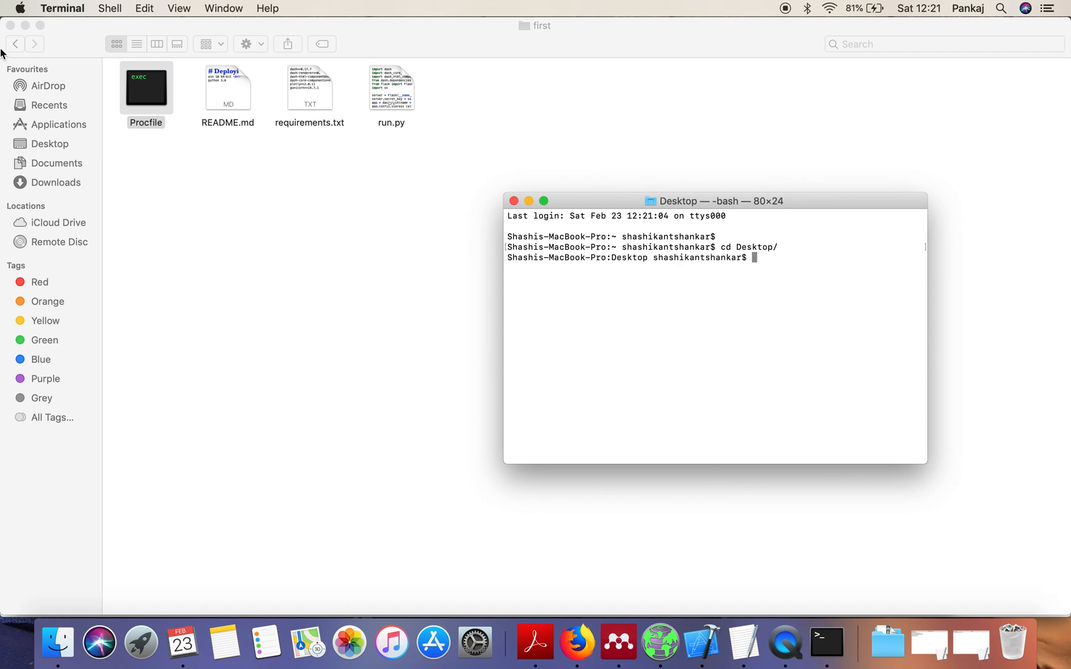
{"action": "mouse_move", "coordinate": [265, 160]}
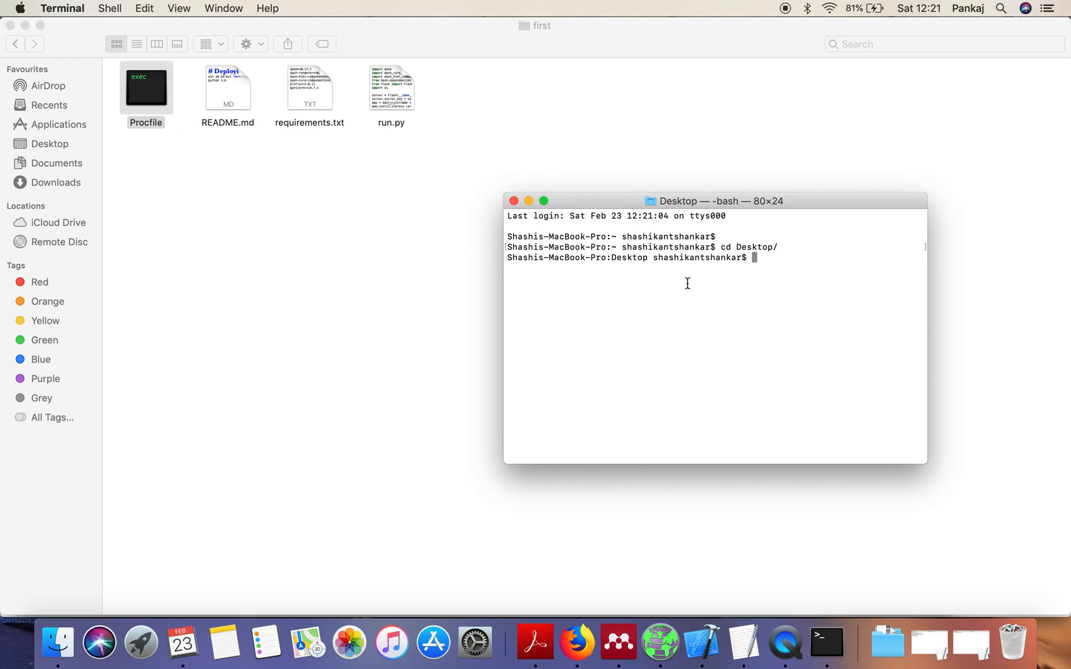
{"action": "type", "text": "cd"}
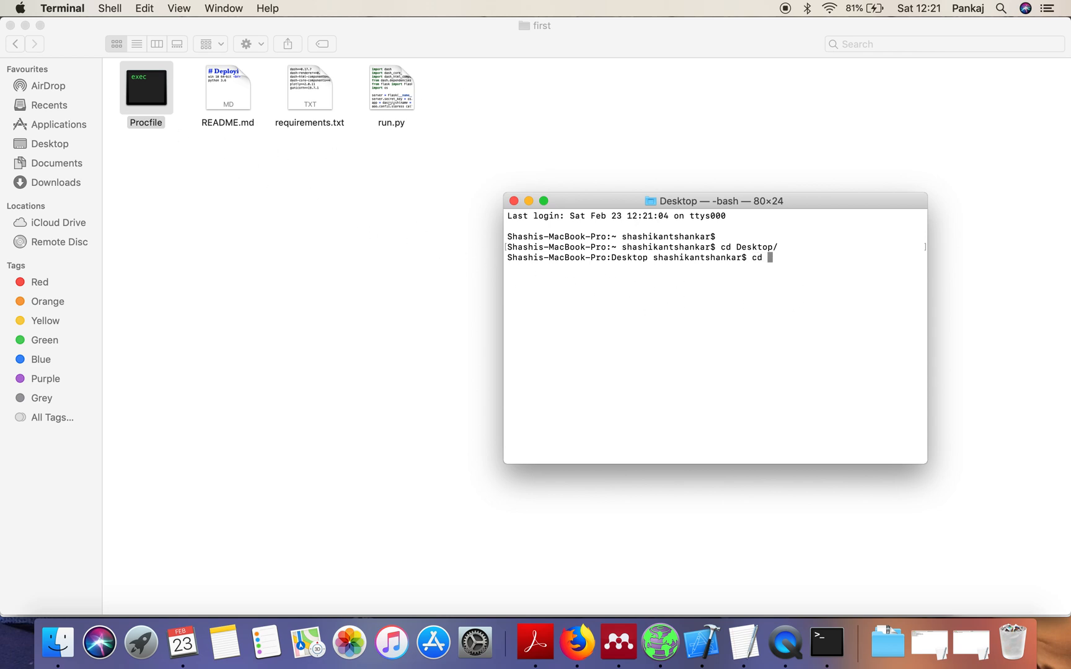
{"action": "type", "text": "first/"}
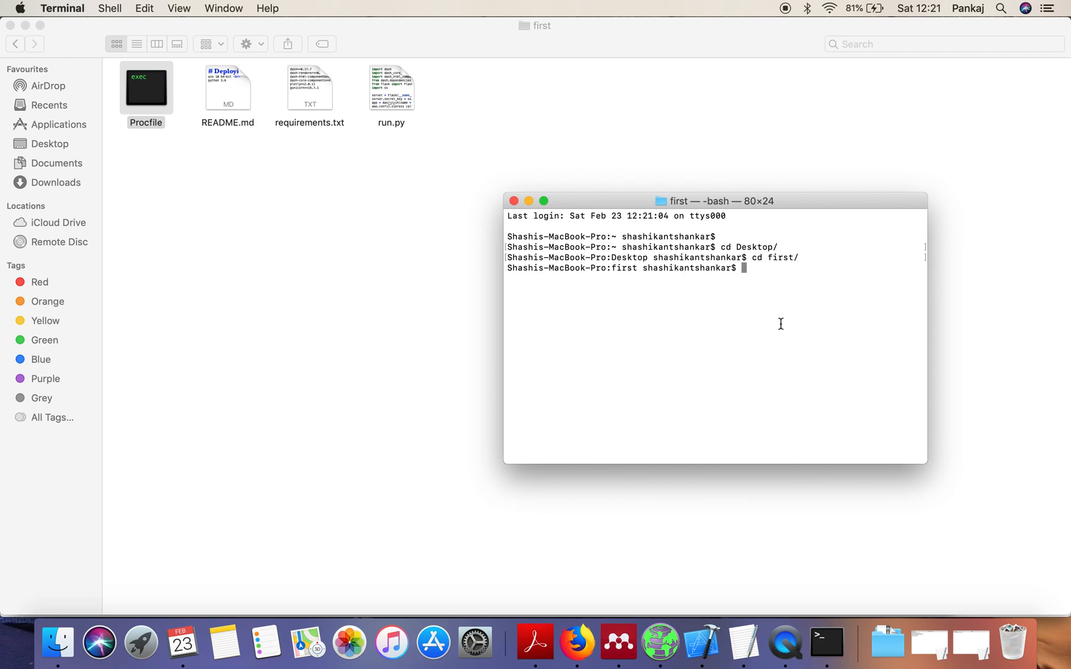
Initialize git and record Procfile, README.md, requirements.txt and run.py as 'Intial commit'.
{"action": "type", "text": "git init"}
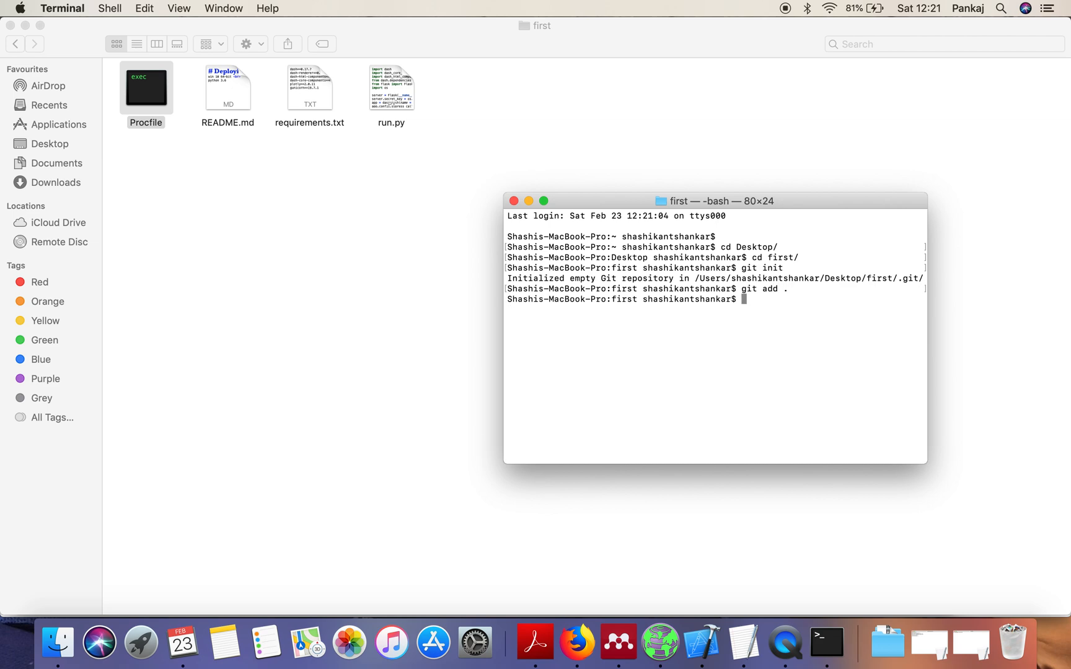
{"action": "type", "text": "git"}
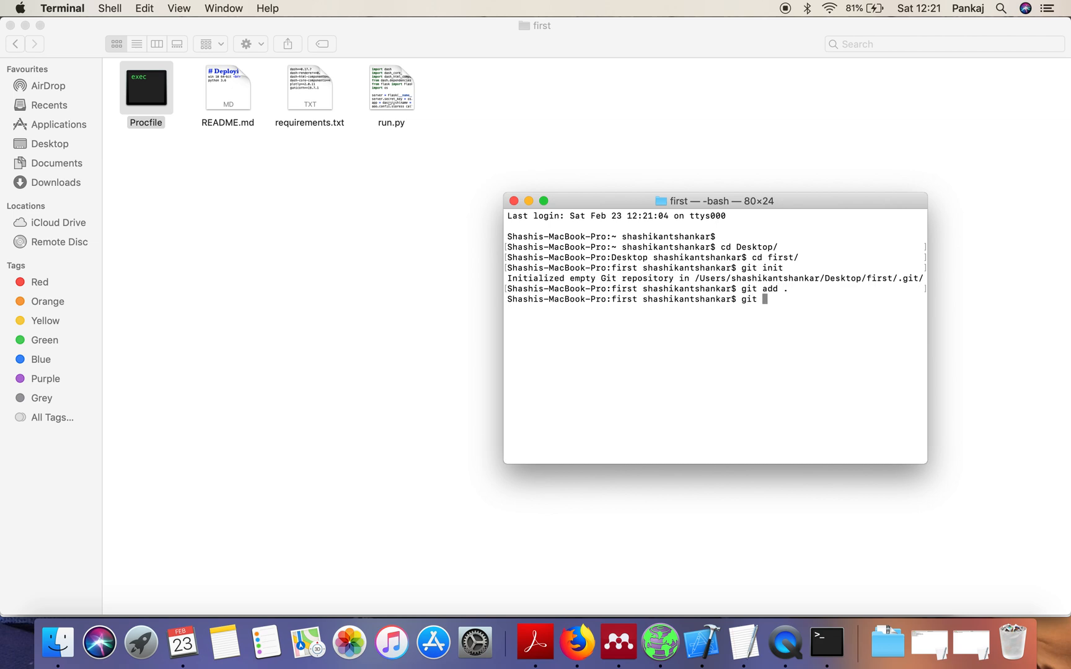
{"action": "type", "text": "commit -"}
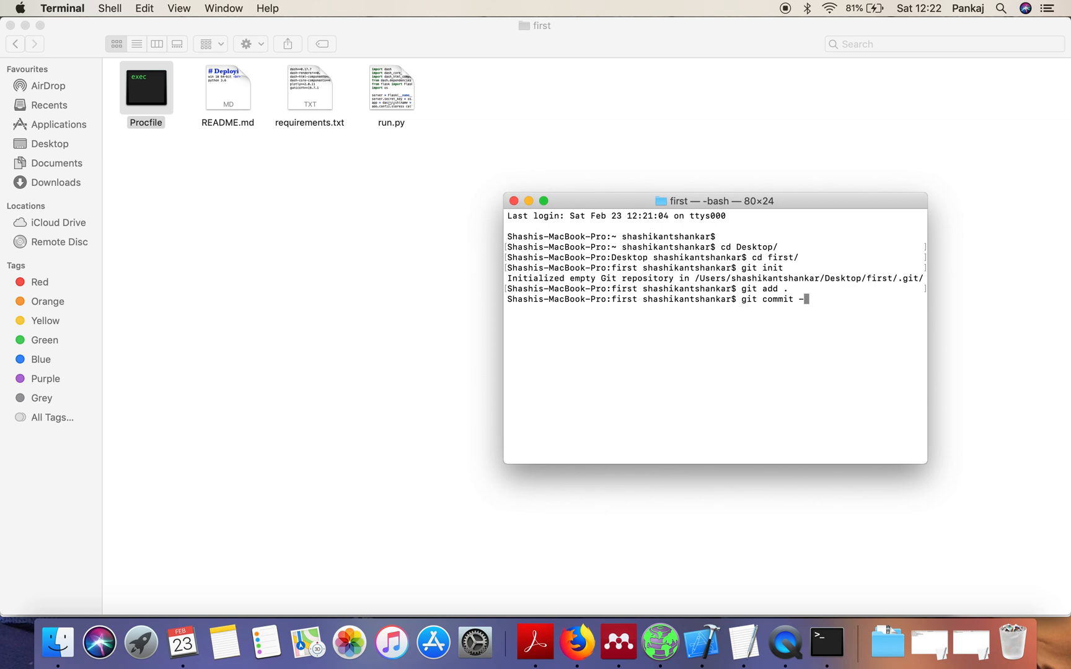
{"action": "type", "text": "m 'Intial commit"}
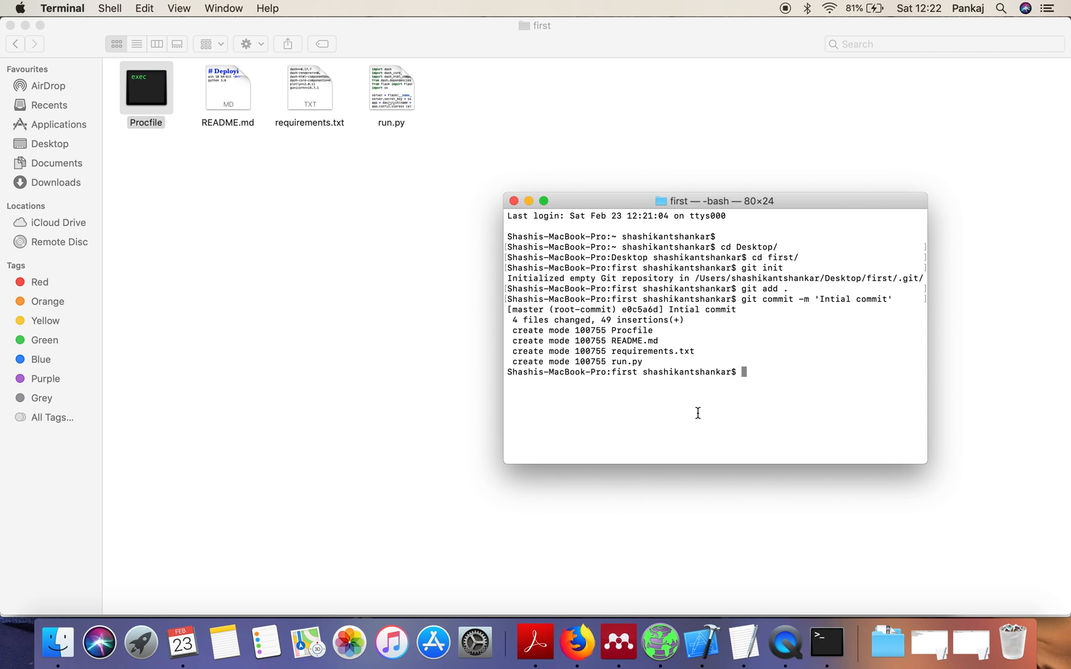
{"action": "type", "text": "H"}
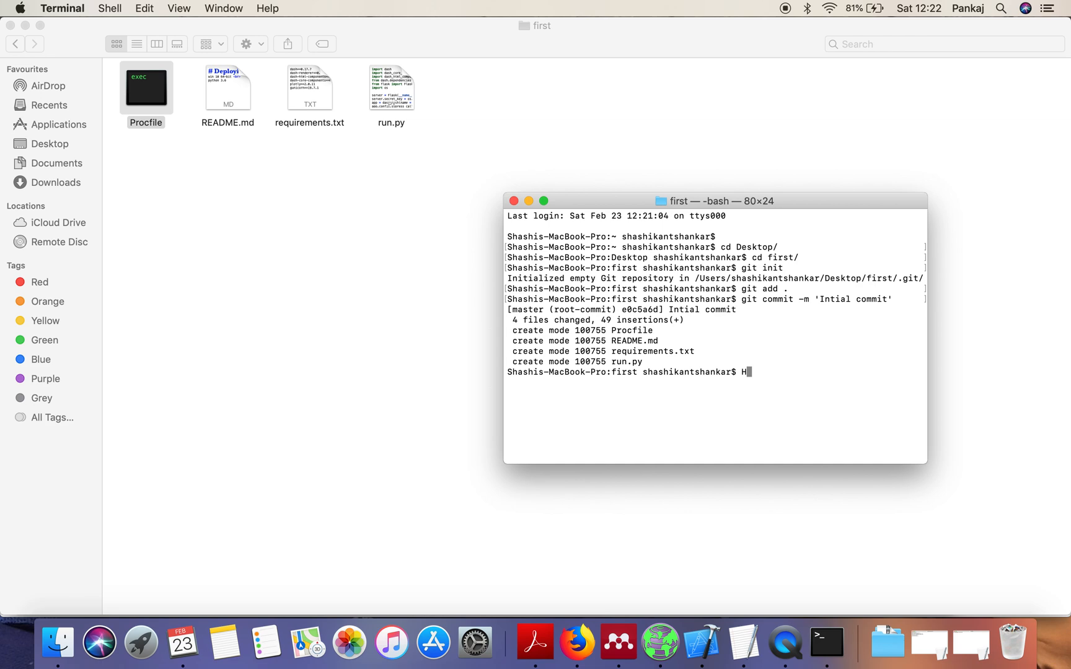
Run heroku login so the CLI login page comes up in the browser.
{"action": "key", "text": "Backspace"}
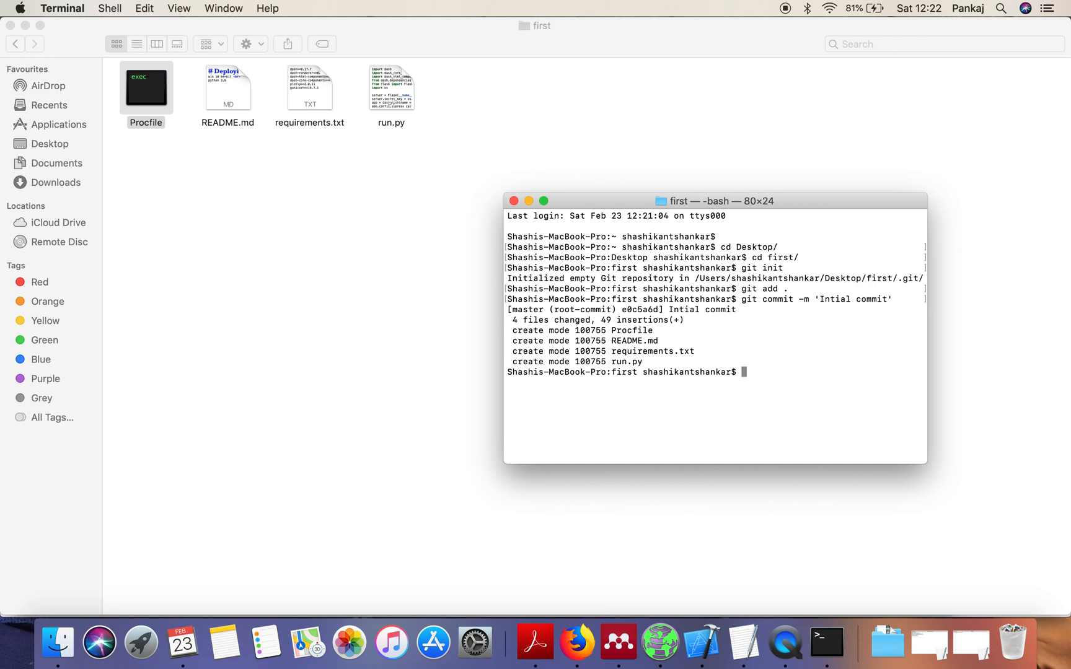
{"action": "type", "text": "he"}
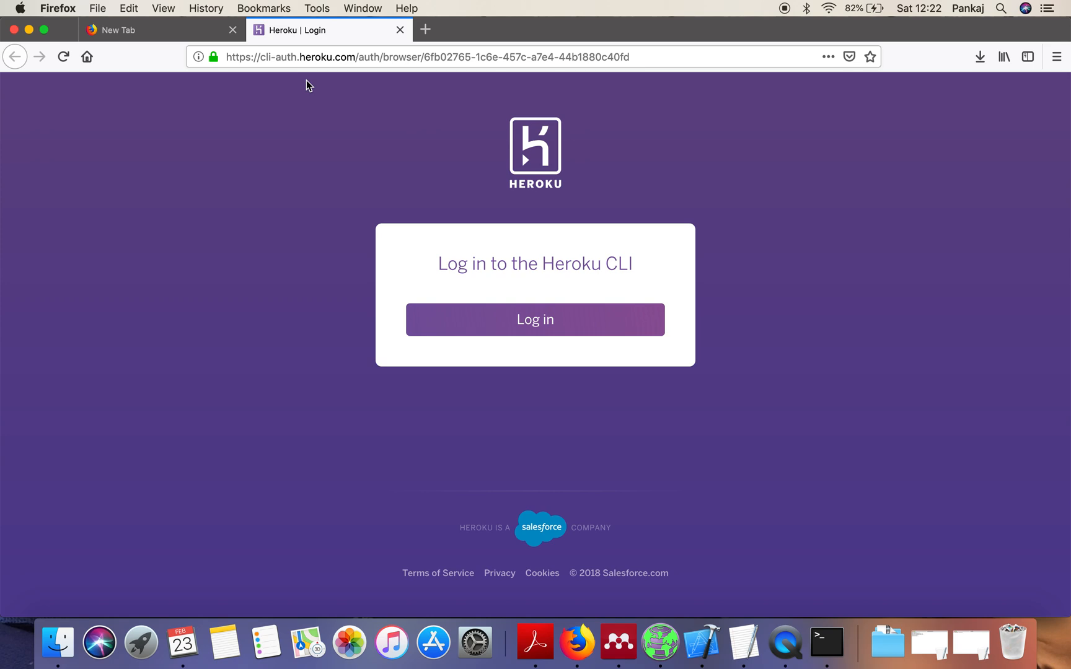
Log in on the Heroku CLI page and return to Terminal with the account confirmed.
{"action": "left_click", "coordinate": [534, 319]}
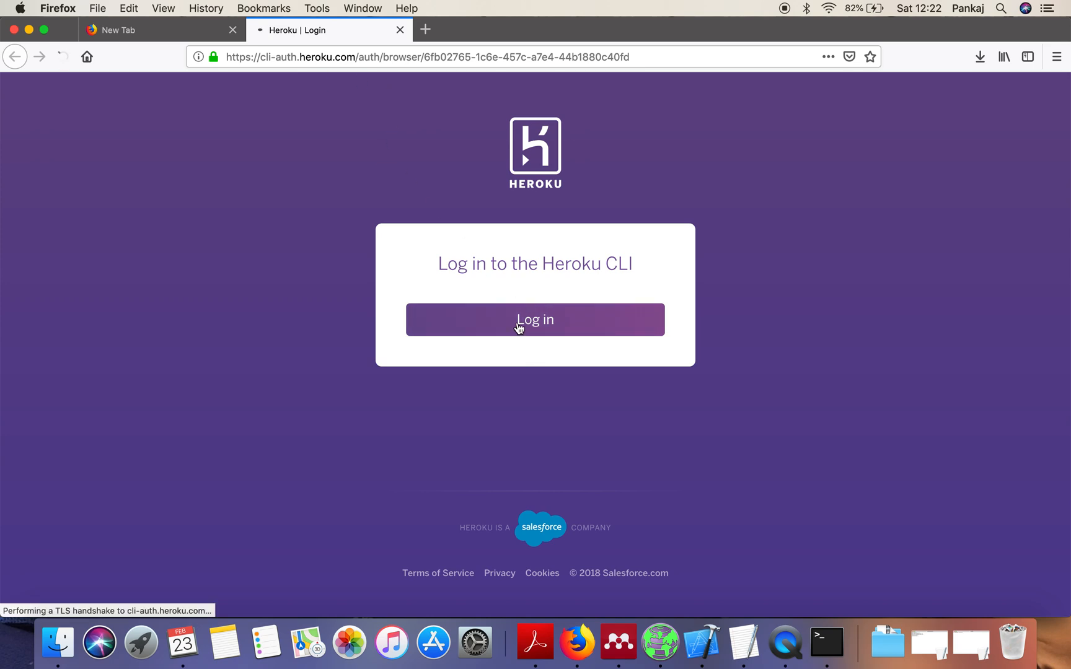
{"action": "left_click", "coordinate": [535, 319]}
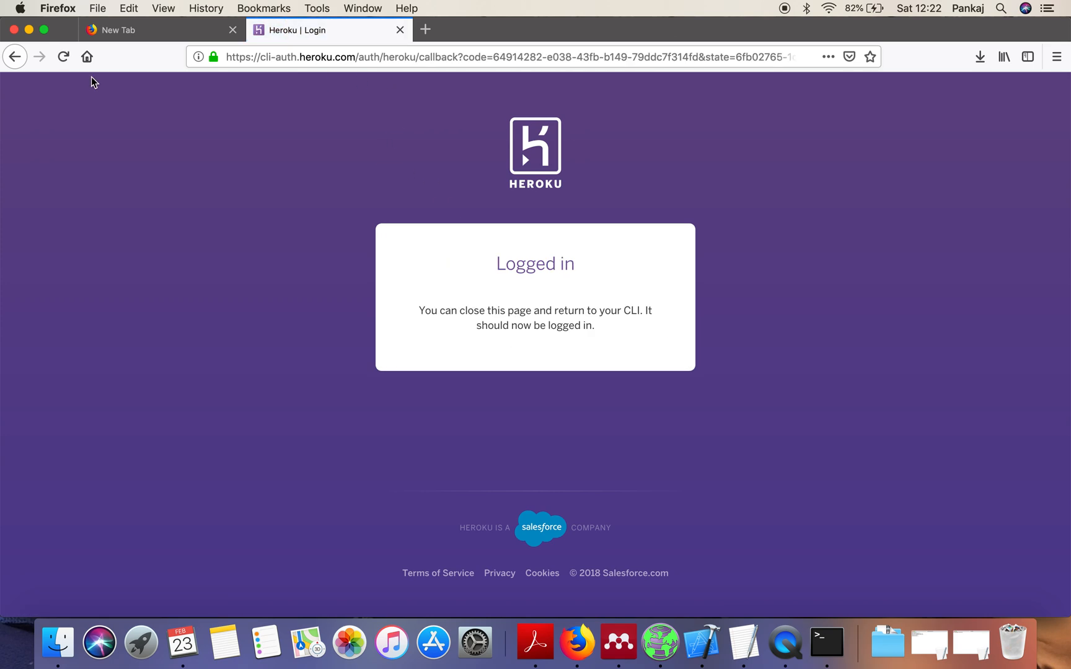
{"action": "left_click", "coordinate": [400, 29]}
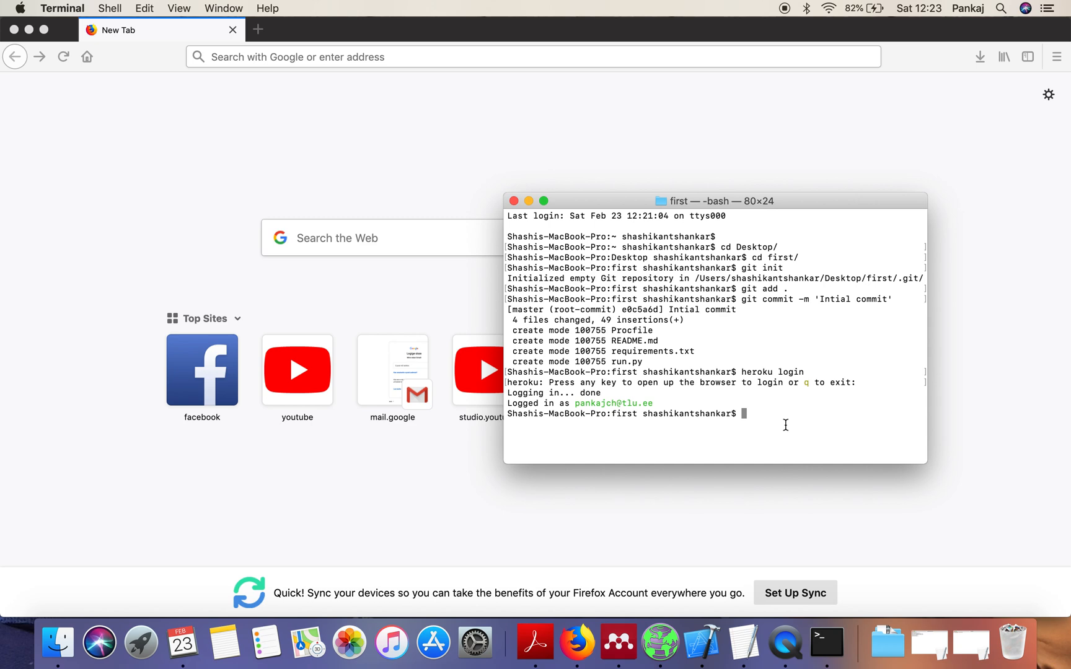
Run heroku create -n 'first-app1289' to create the app with its web URL and git address.
{"action": "type", "text": "herok"}
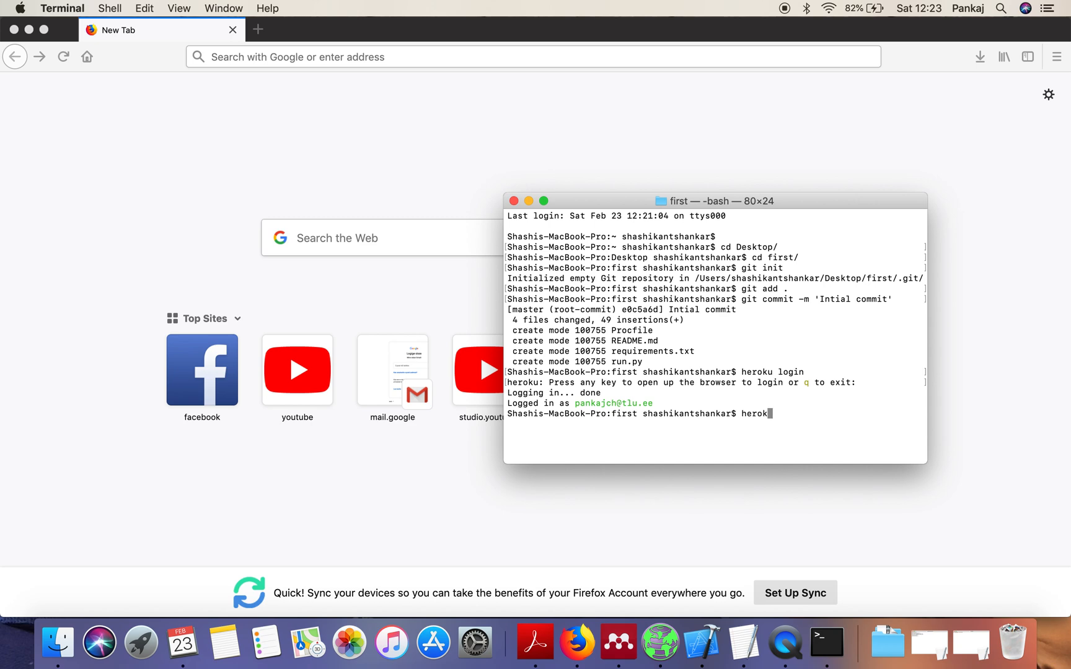
{"action": "type", "text": "c"}
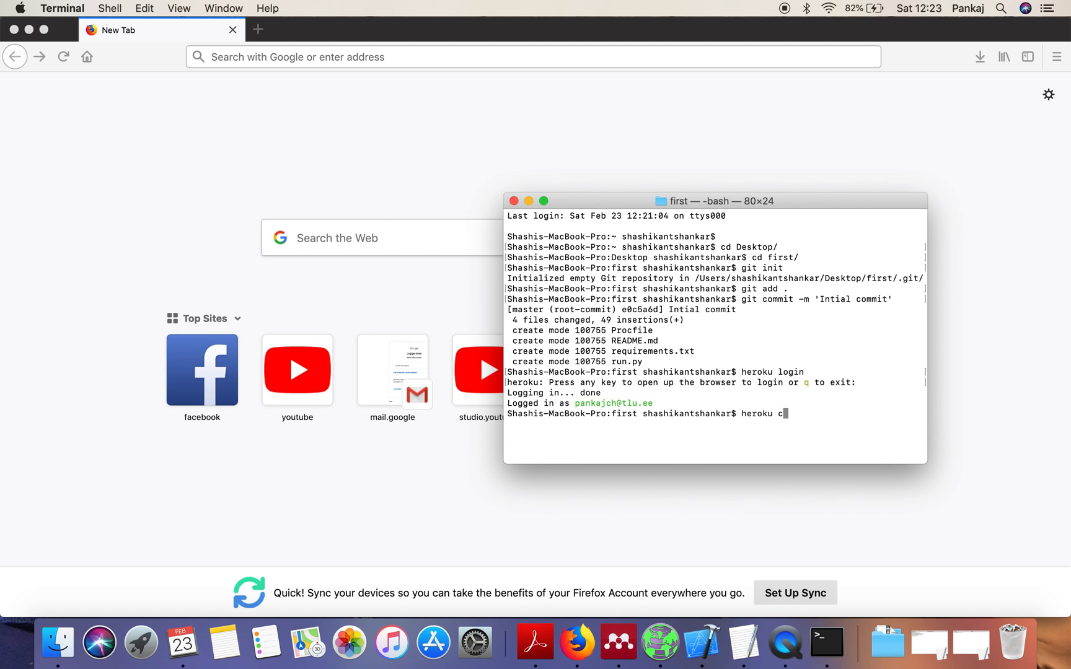
{"action": "type", "text": "reate -n"}
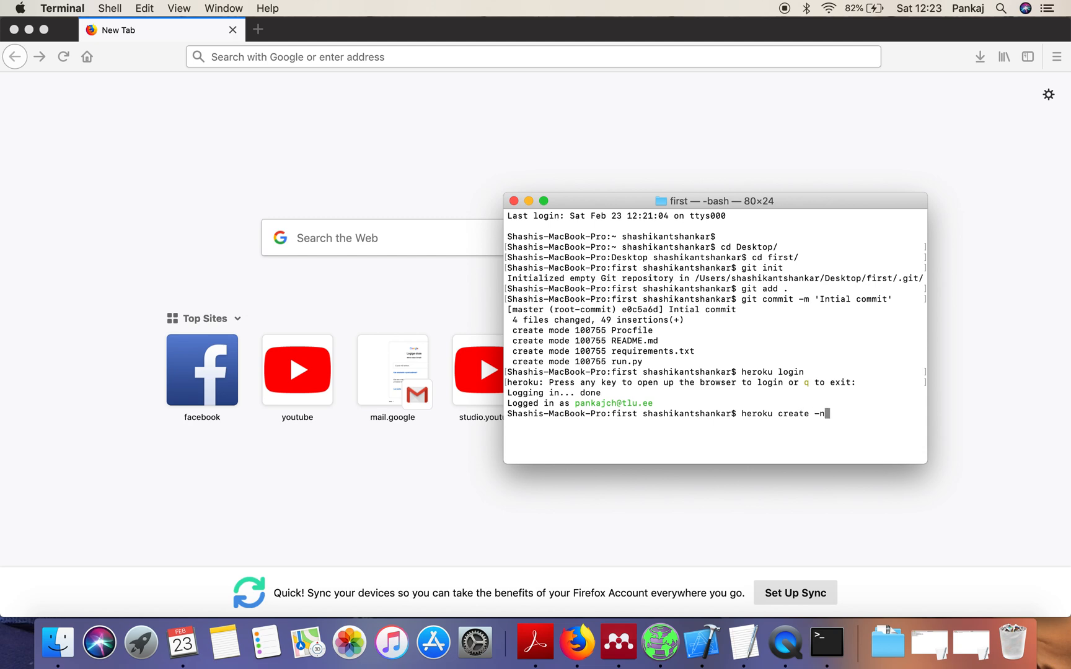
{"action": "type", "text": "'first"}
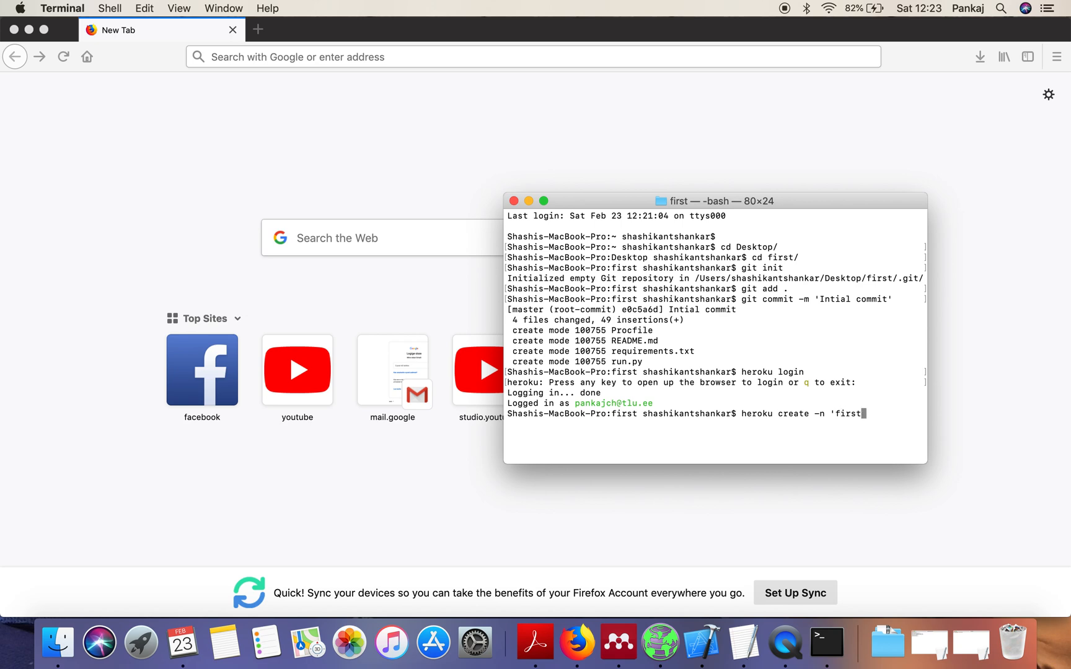
{"action": "type", "text": "-app"}
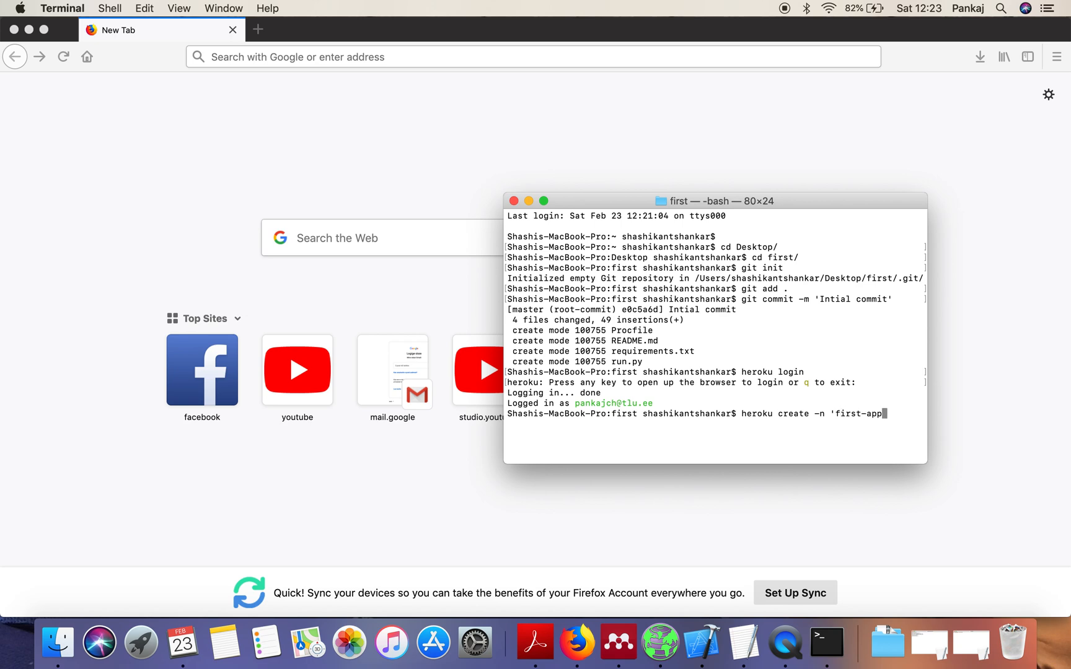
{"action": "type", "text": "1289"}
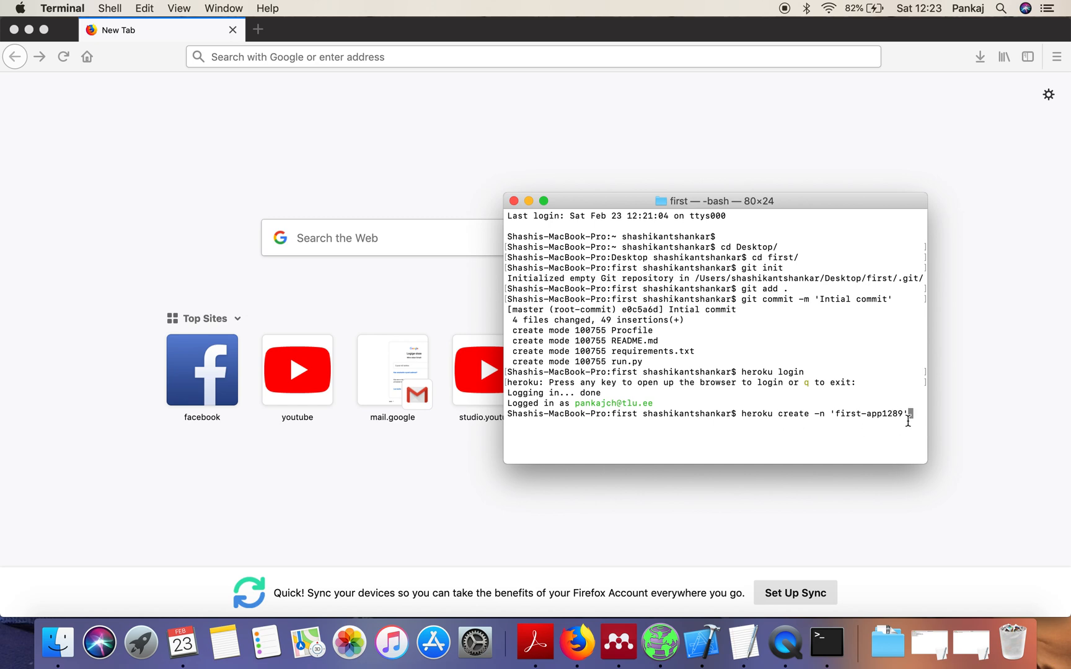
{"action": "key", "text": "enter"}
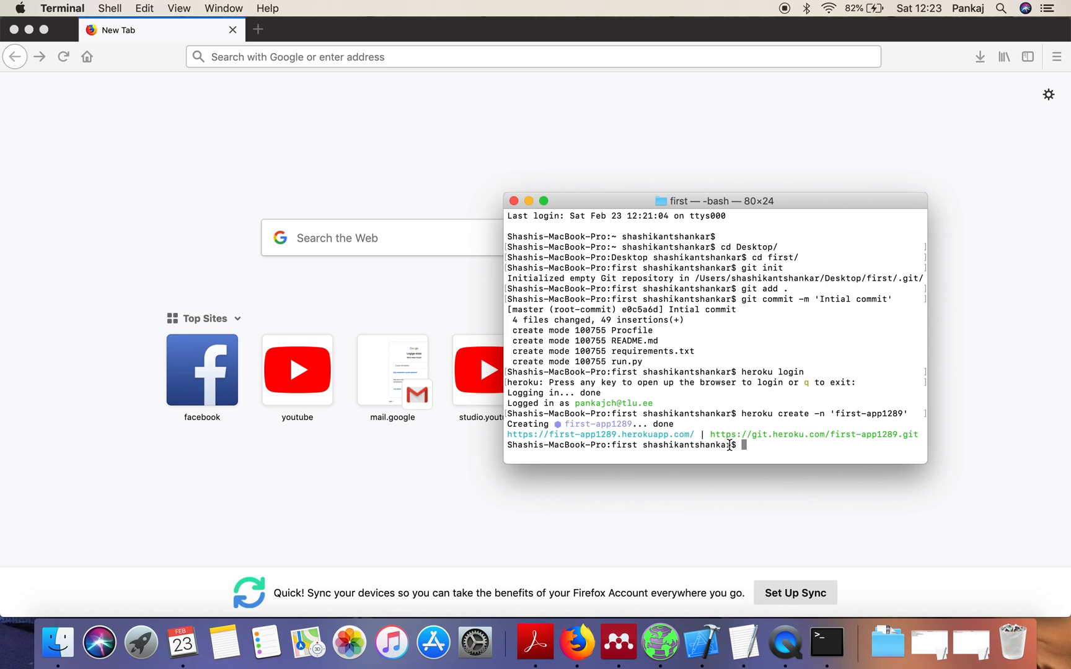
{"action": "mouse_move", "coordinate": [614, 433]}
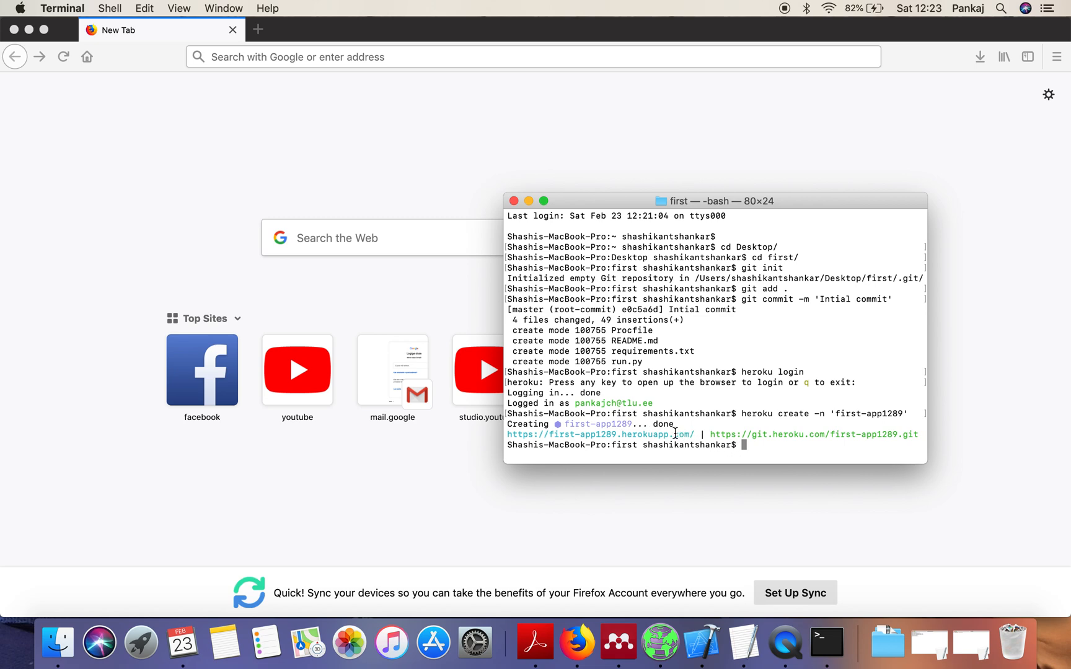
{"action": "mouse_move", "coordinate": [694, 434]}
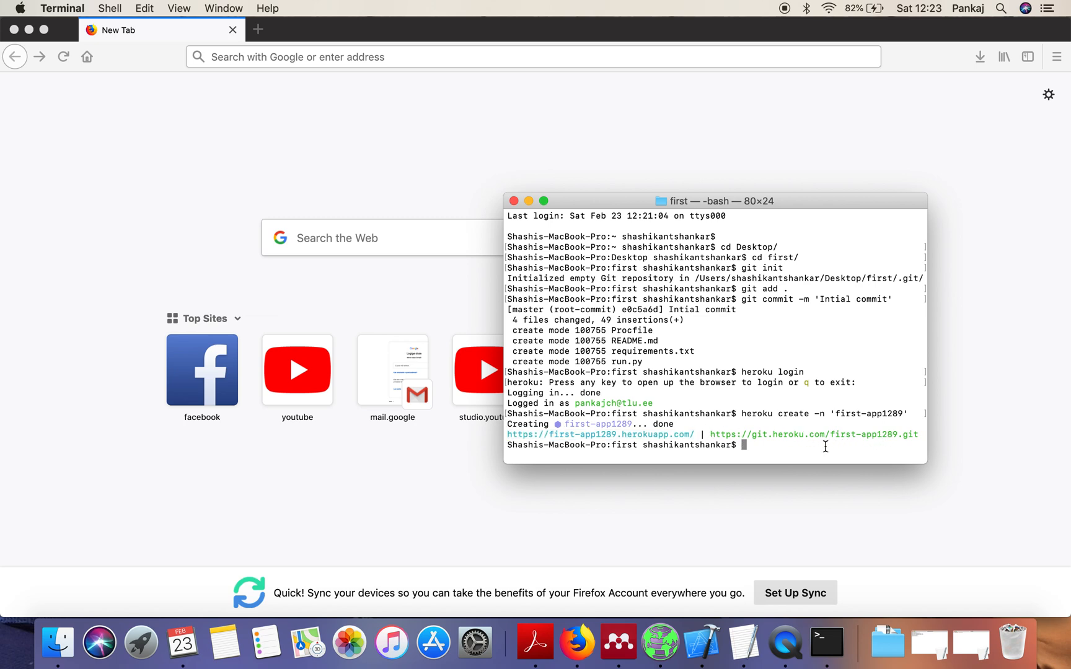
Run heroku git:remote -a first-app1289 to add the heroku remote, then begin a git command.
{"action": "type", "text": "heroku"}
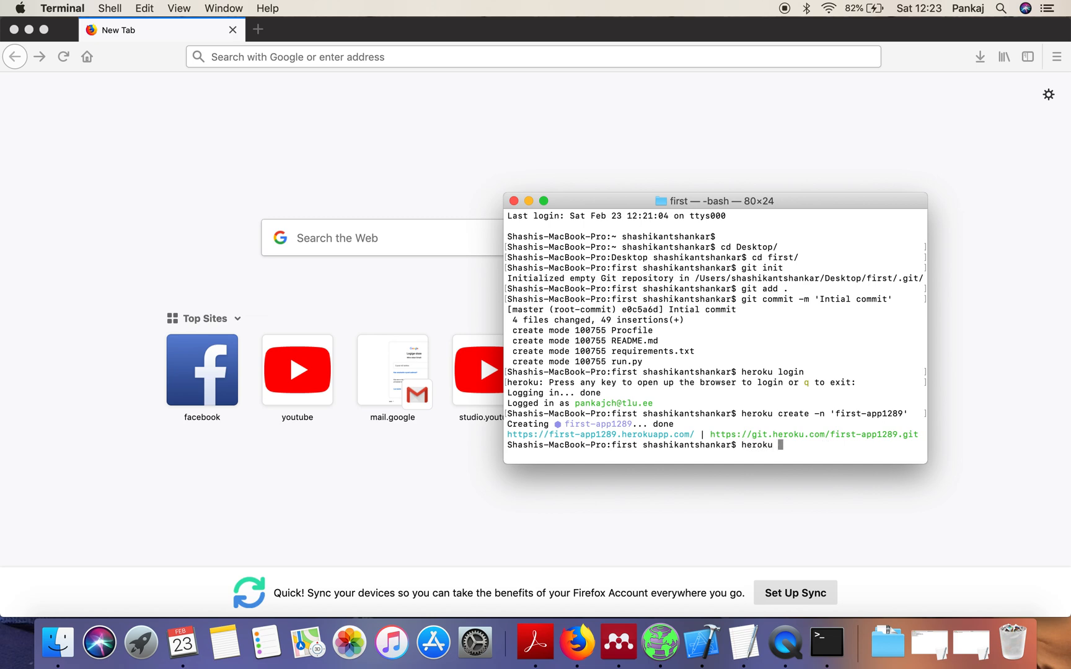
{"action": "type", "text": "git:remote -a"}
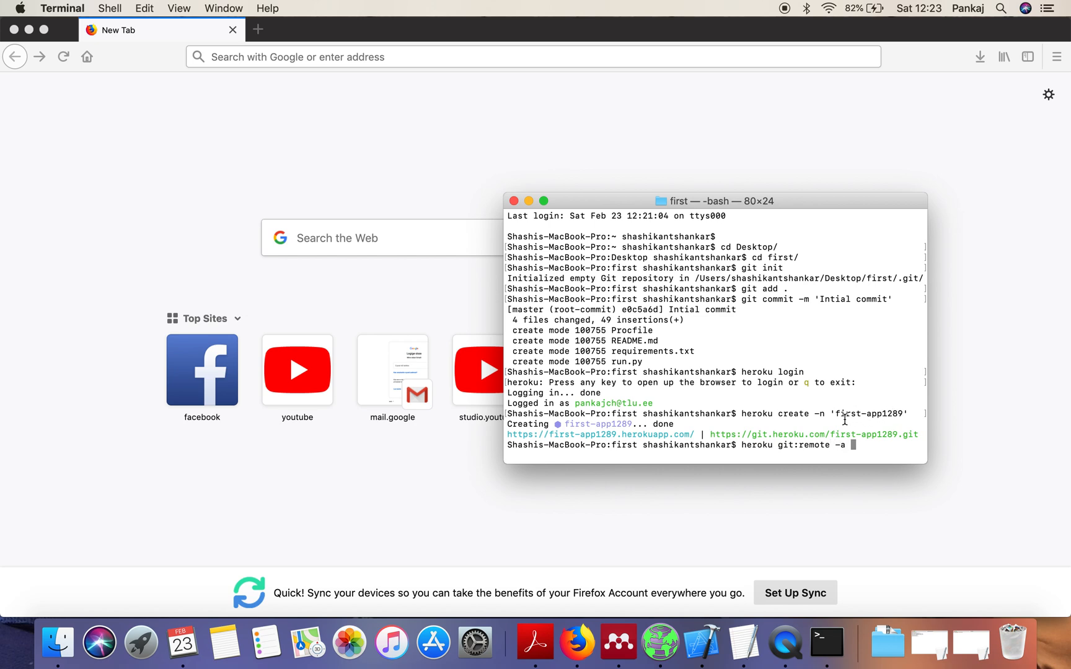
{"action": "type", "text": "first"}
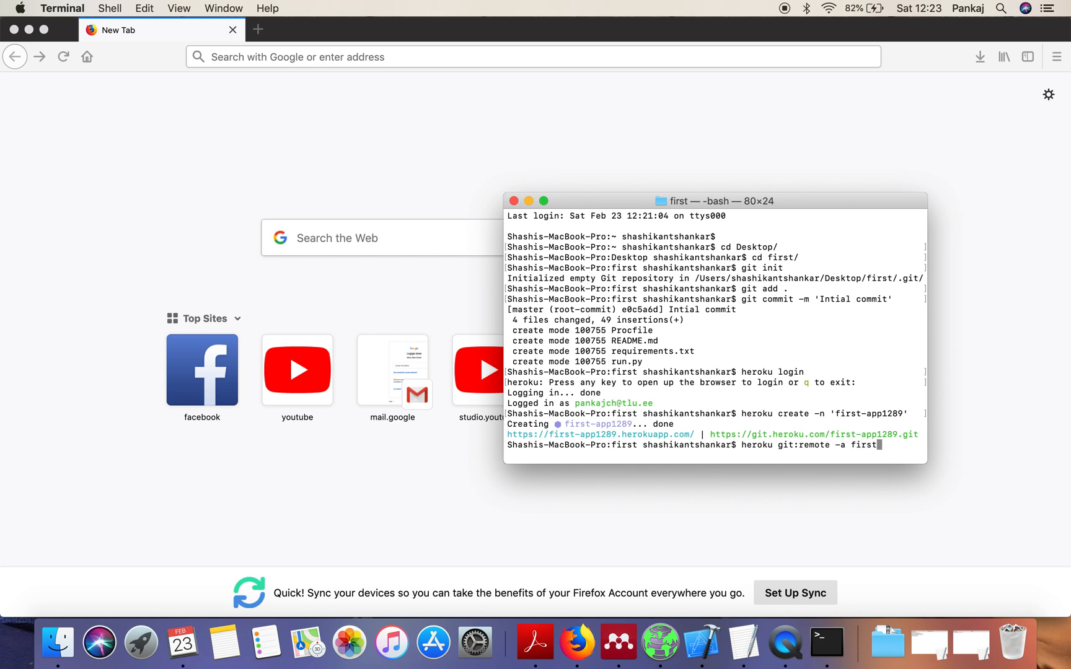
{"action": "type", "text": "-app1289"}
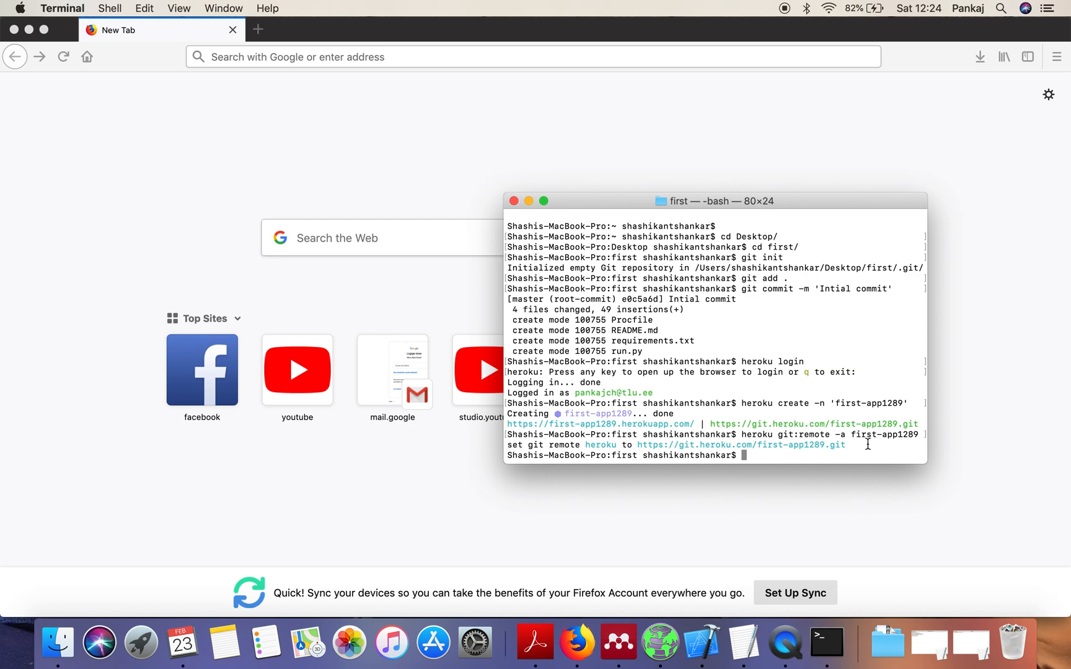
{"action": "type", "text": "git"}
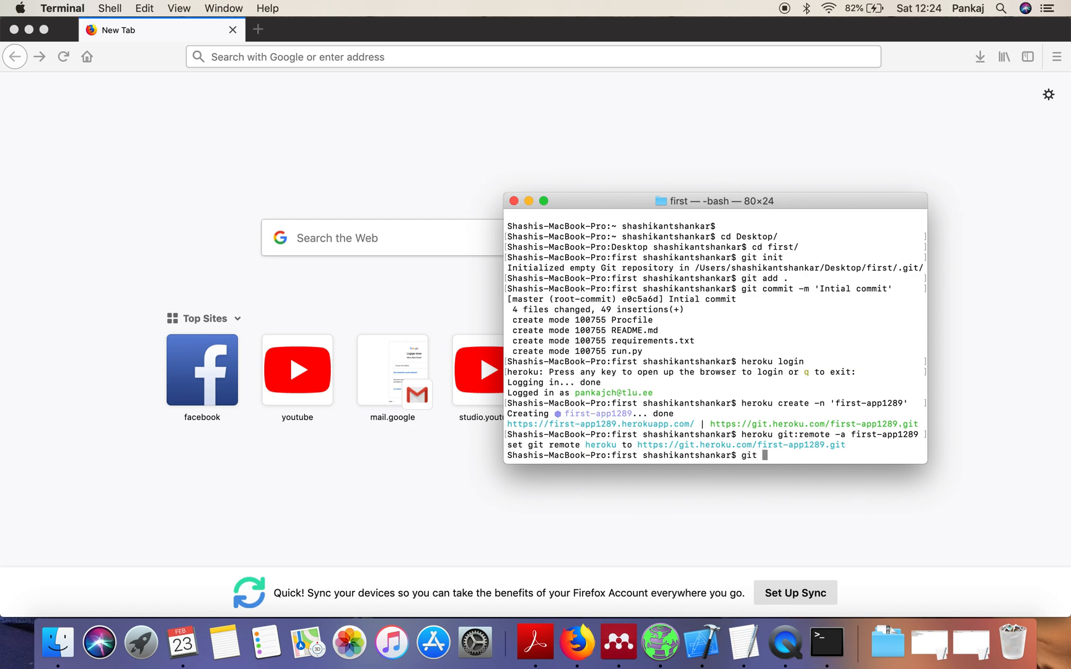
Run git push heroku master so first-app1289 builds and deploys as v3.
{"action": "type", "text": "push he"}
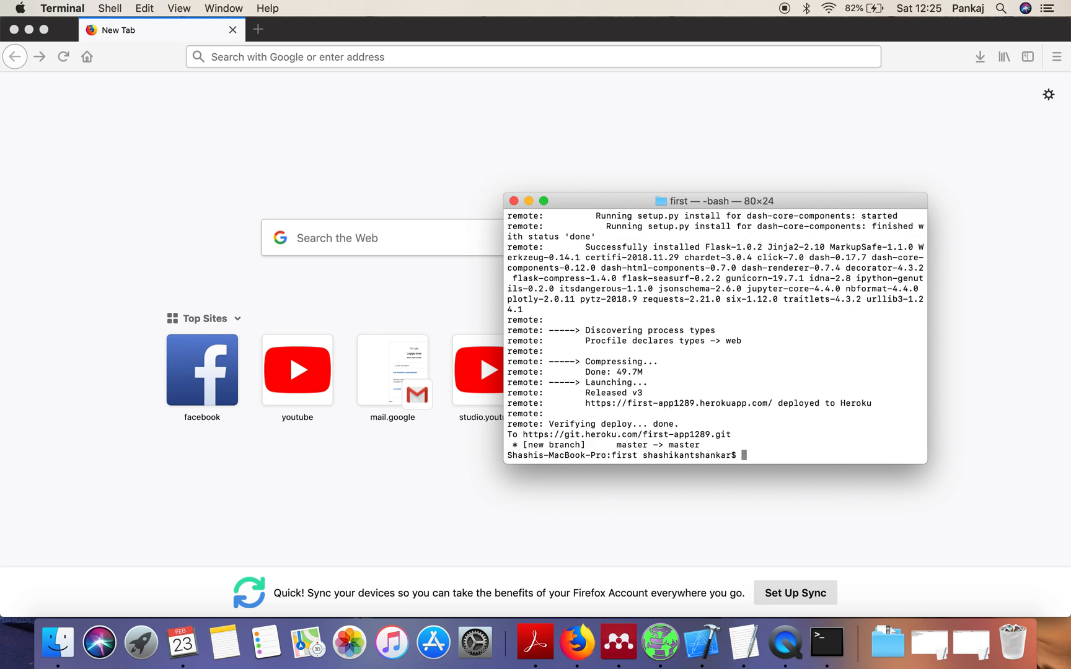
{"action": "mouse_move", "coordinate": [976, 384]}
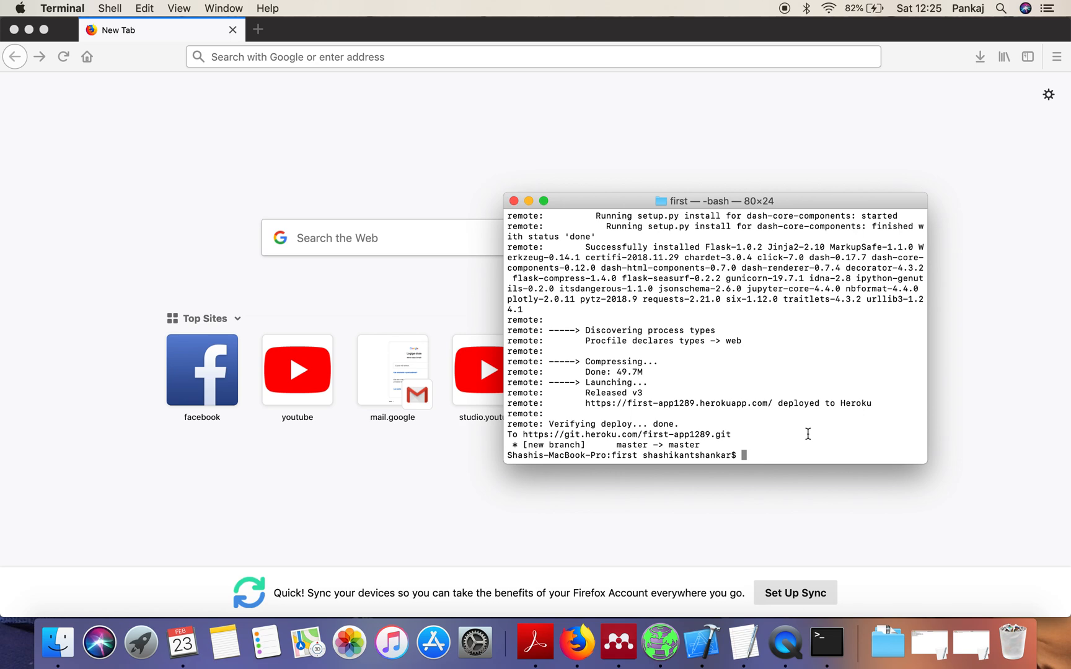
Run heroku ps:scale web=1 and select the app's herokuapp.com address from the earlier output.
{"action": "type", "text": "heroku p"}
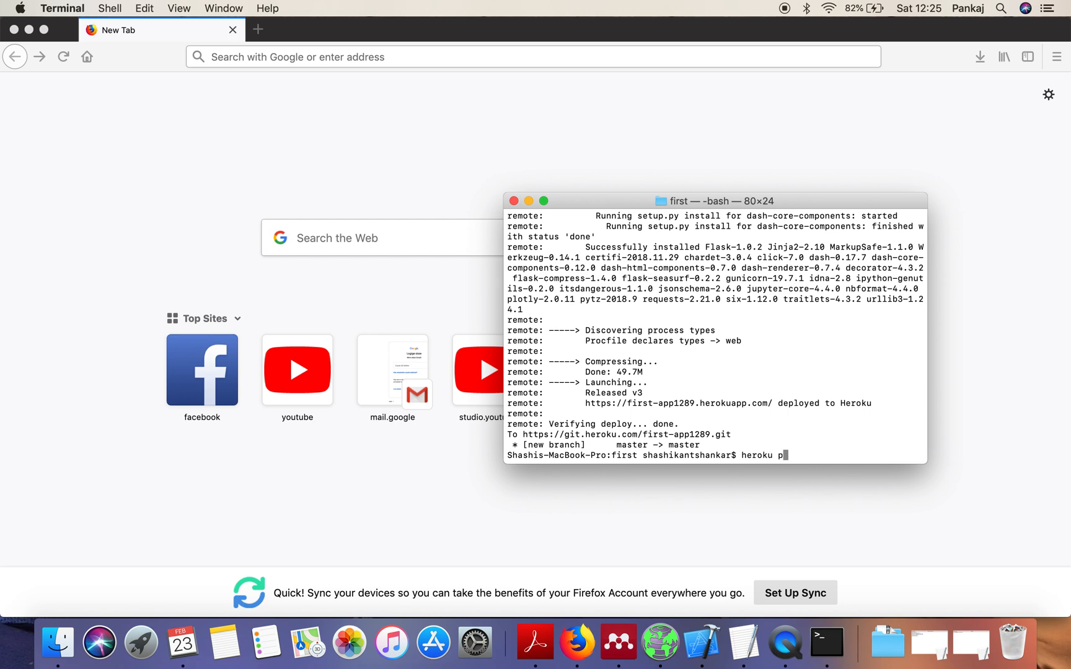
{"action": "type", "text": "s:scale we"}
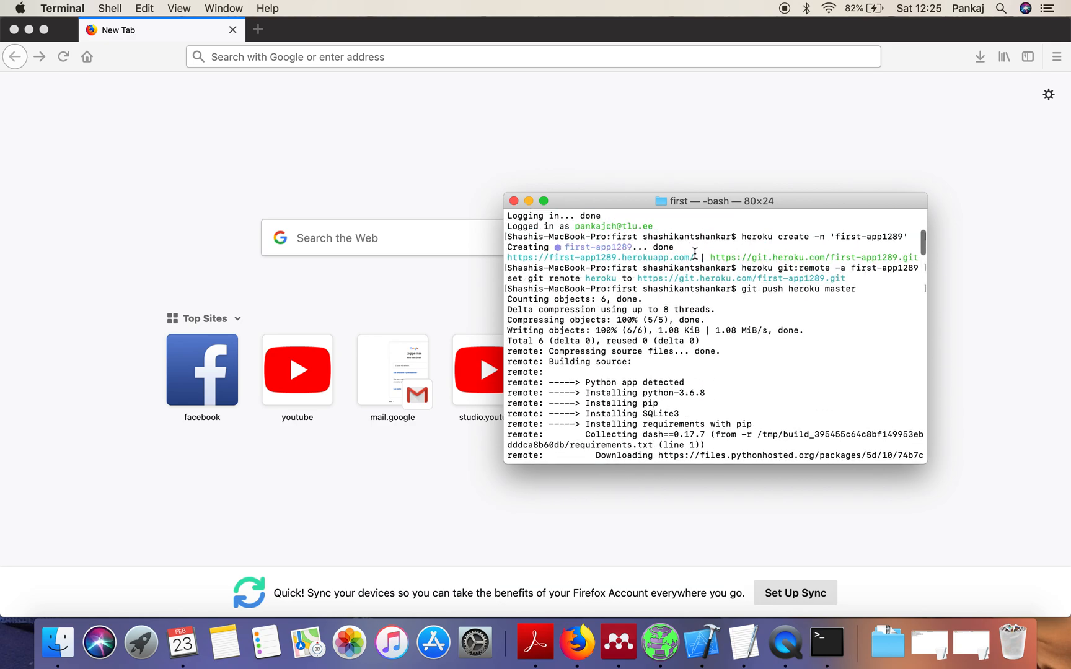
{"action": "double_click", "coordinate": [602, 256]}
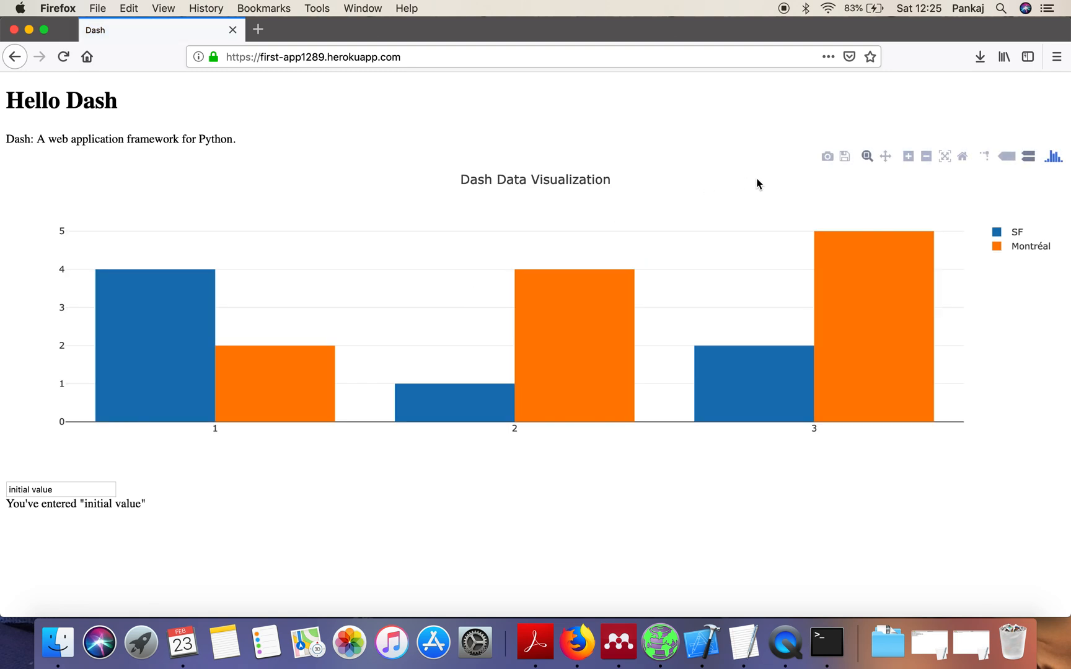
{"action": "mouse_move", "coordinate": [670, 146]}
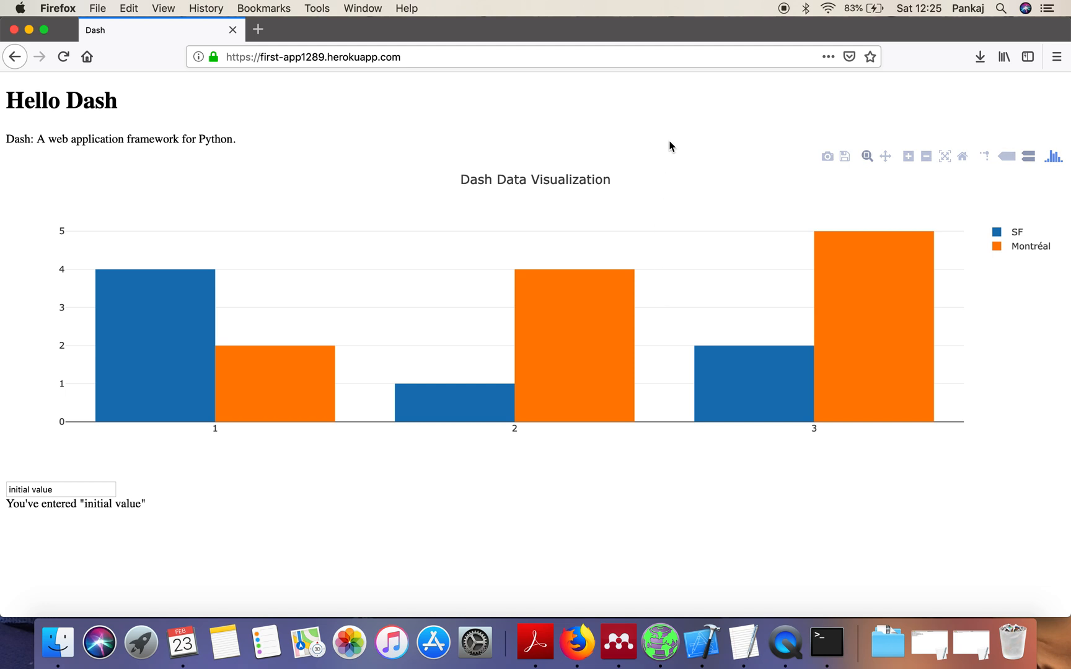